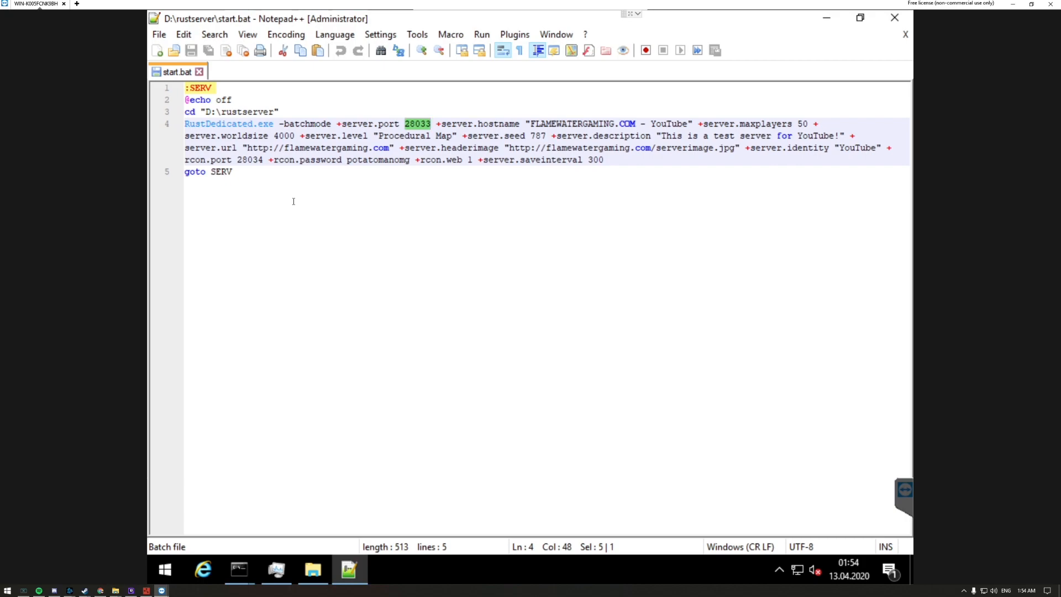
mouse_move(362, 226)
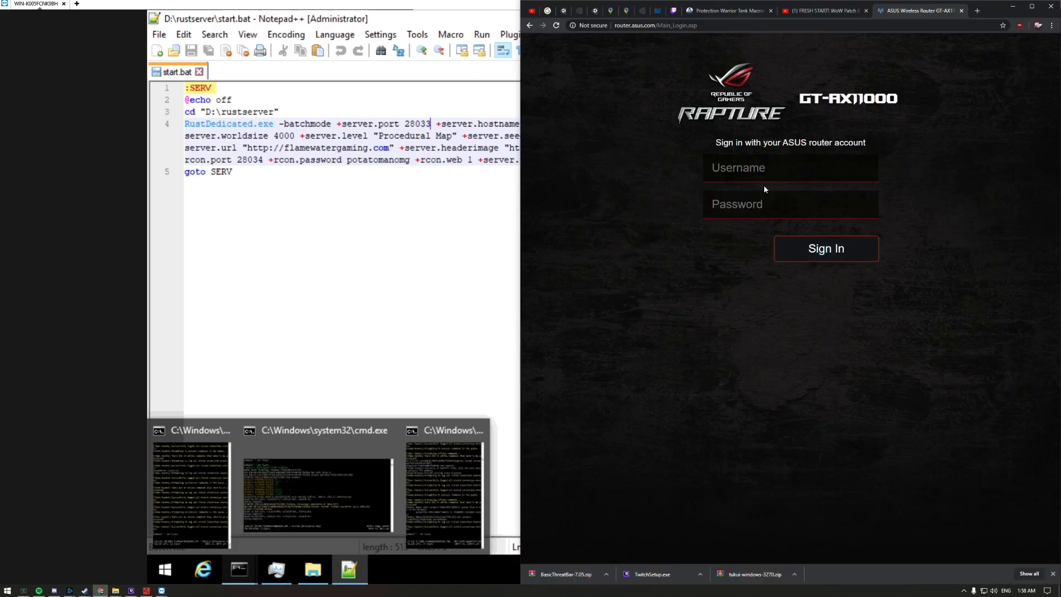
Step: Log in to the GT-AX11000 admin panel with username admin and its password
left_click(790, 168)
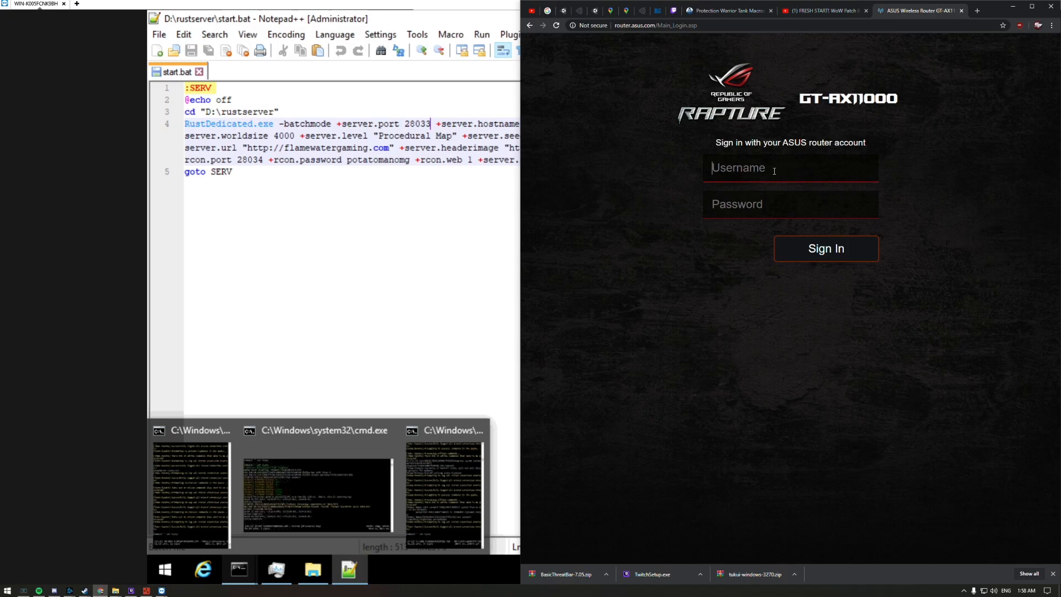
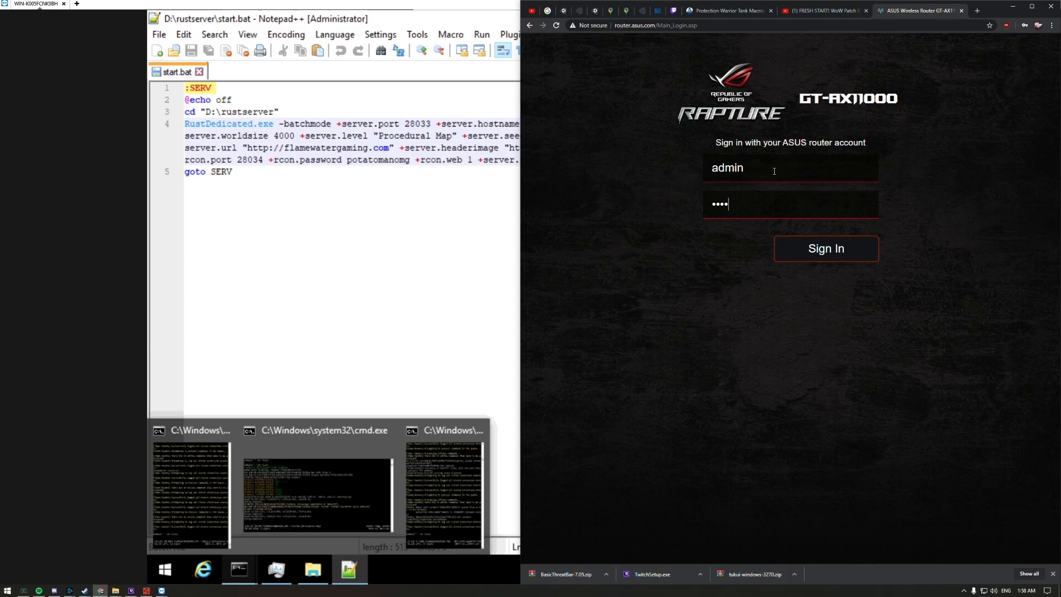
left_click(826, 249)
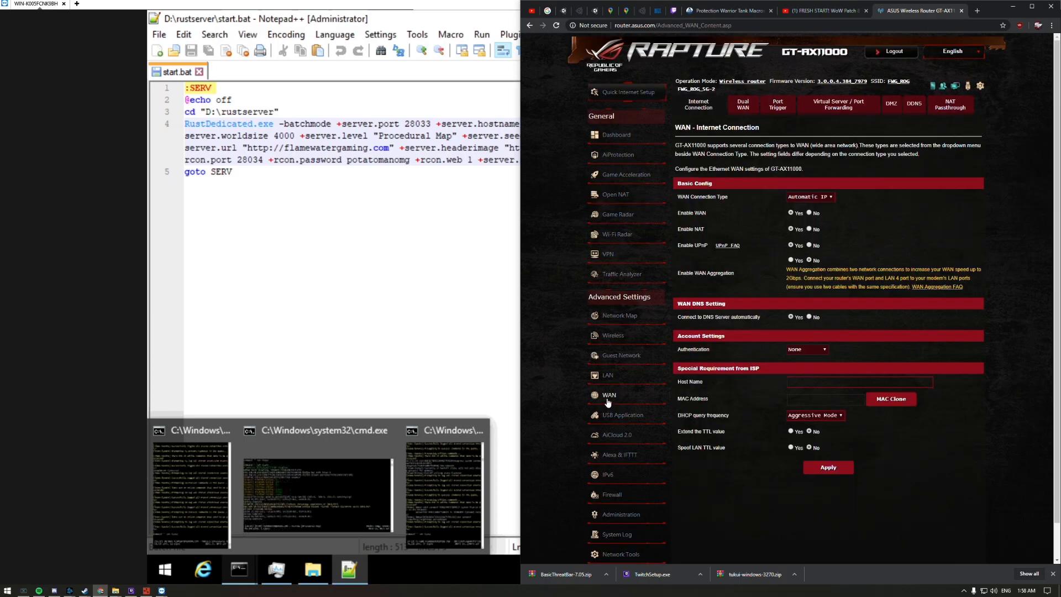
mouse_move(609, 400)
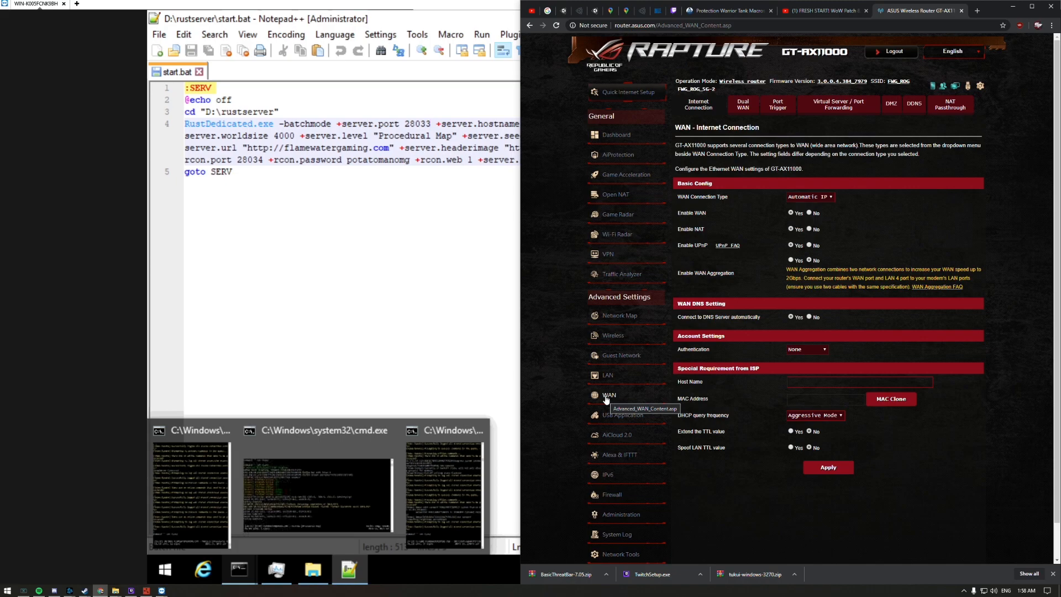
mouse_move(848, 228)
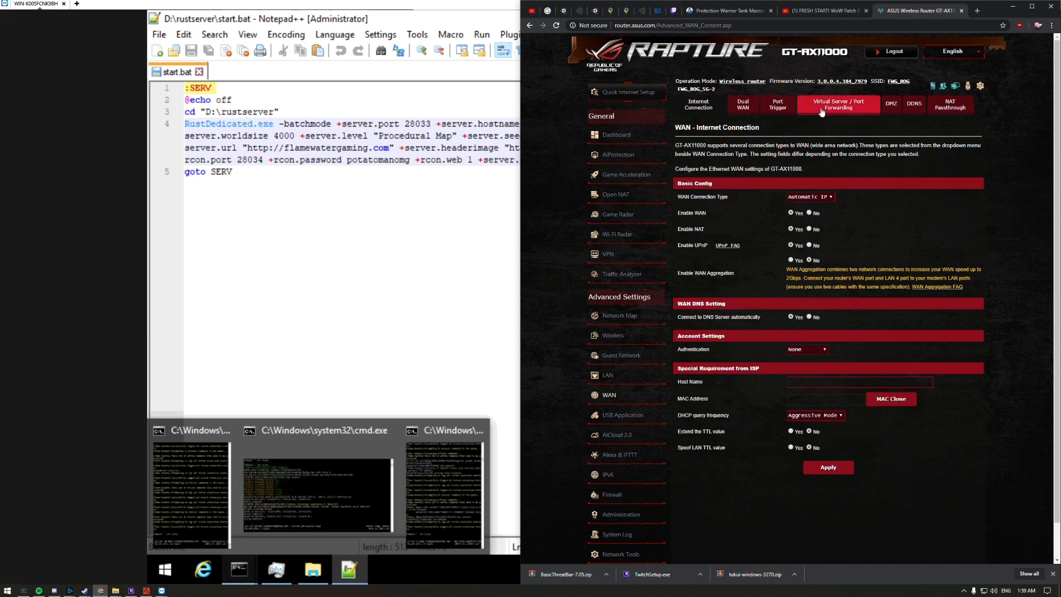
Step: Add a forwarding profile 'Rust YouTube' with protocol BOTH and external port 28033
left_click(837, 104)
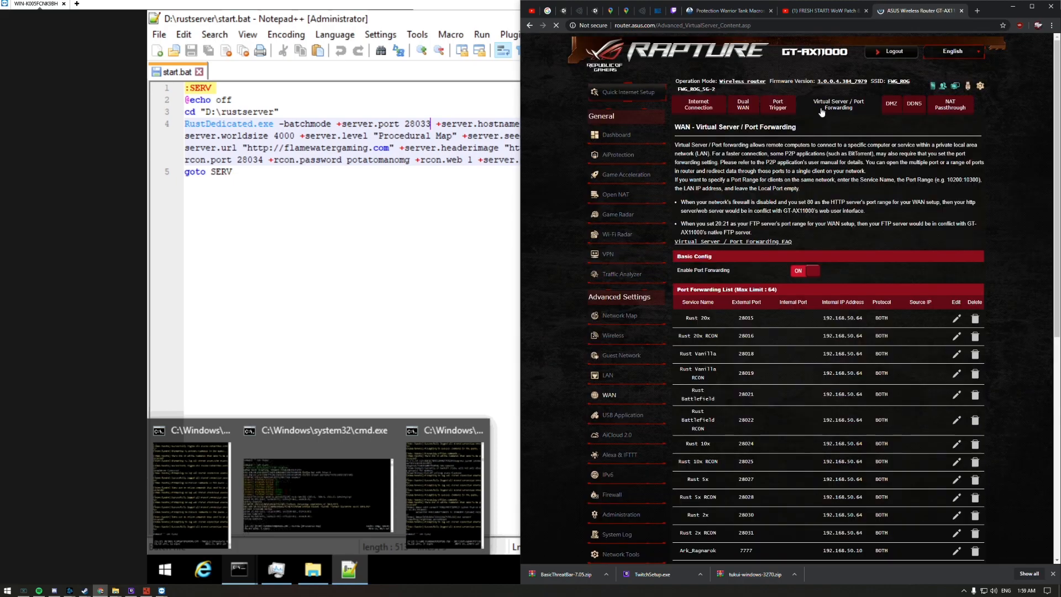
scroll("down", 3)
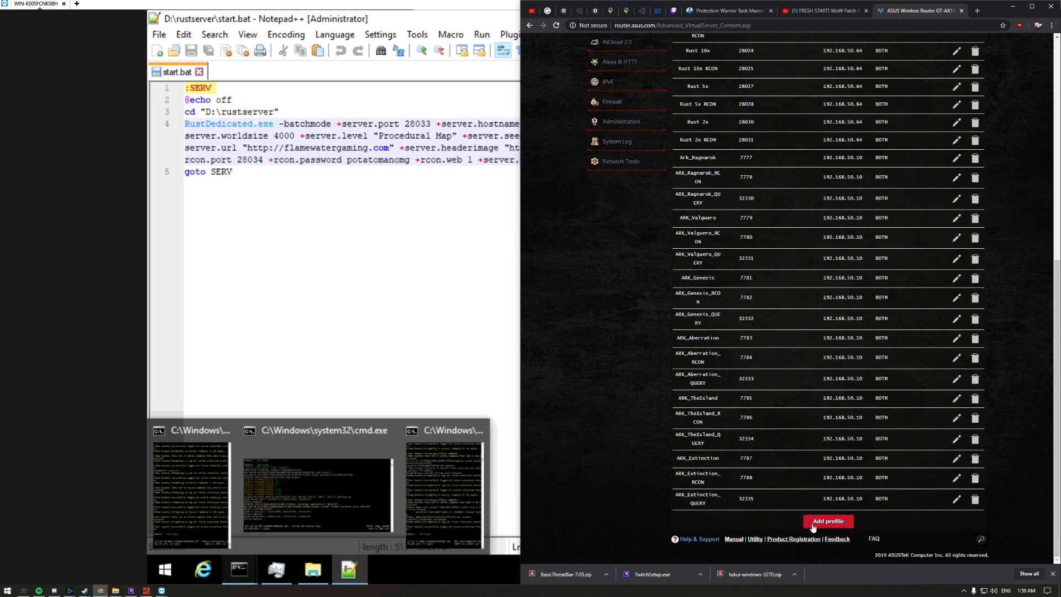
left_click(828, 521)
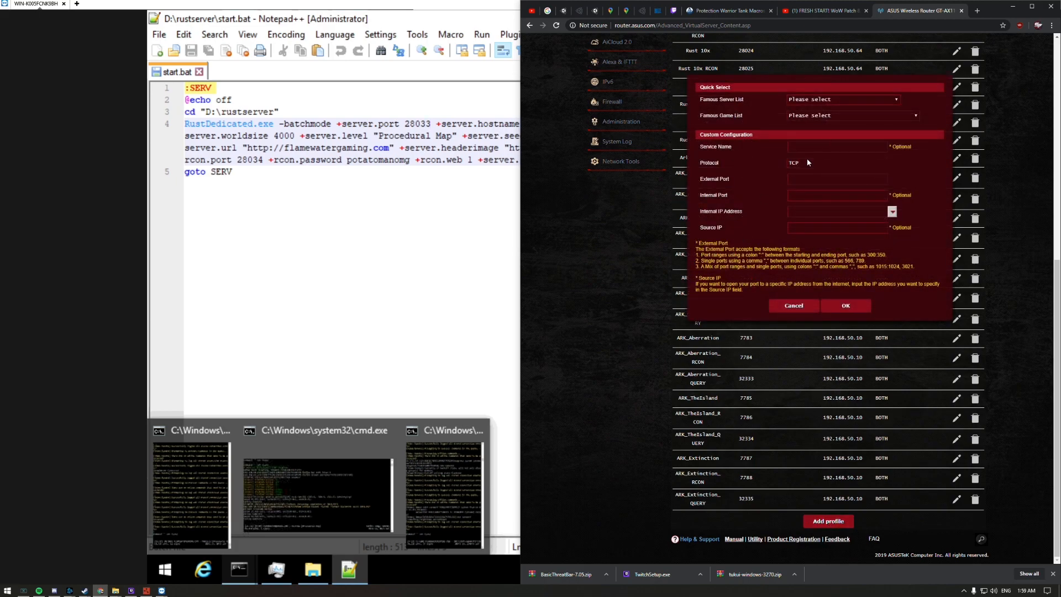
left_click(796, 162)
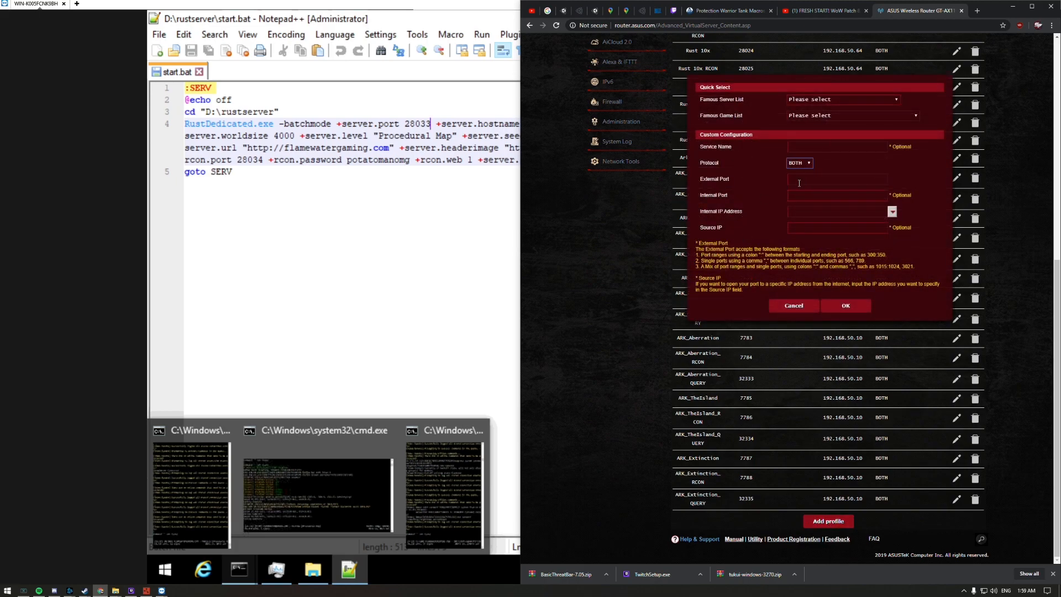
type("Rust You")
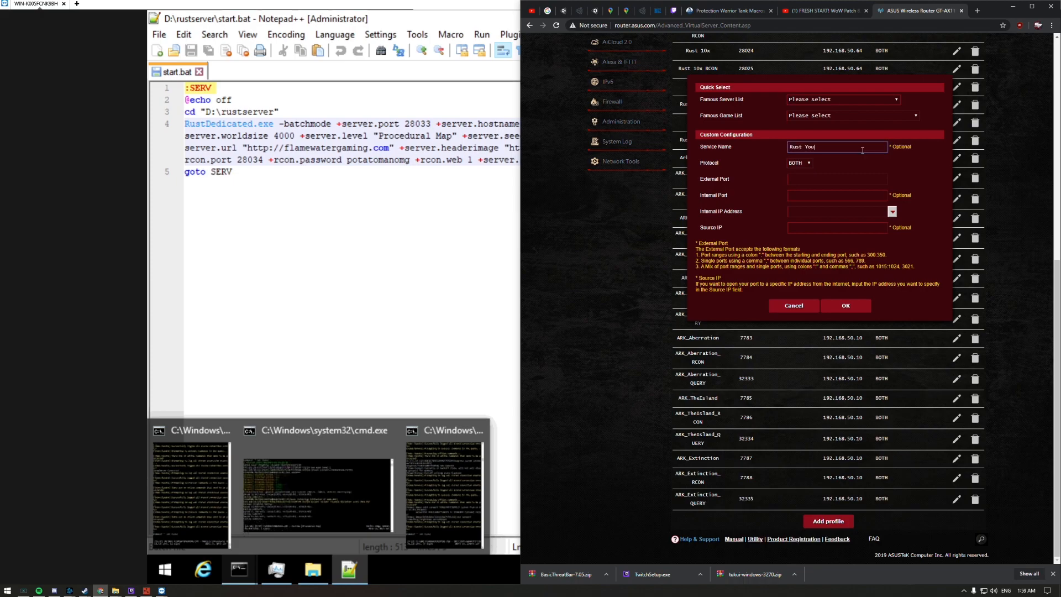
type("Tube")
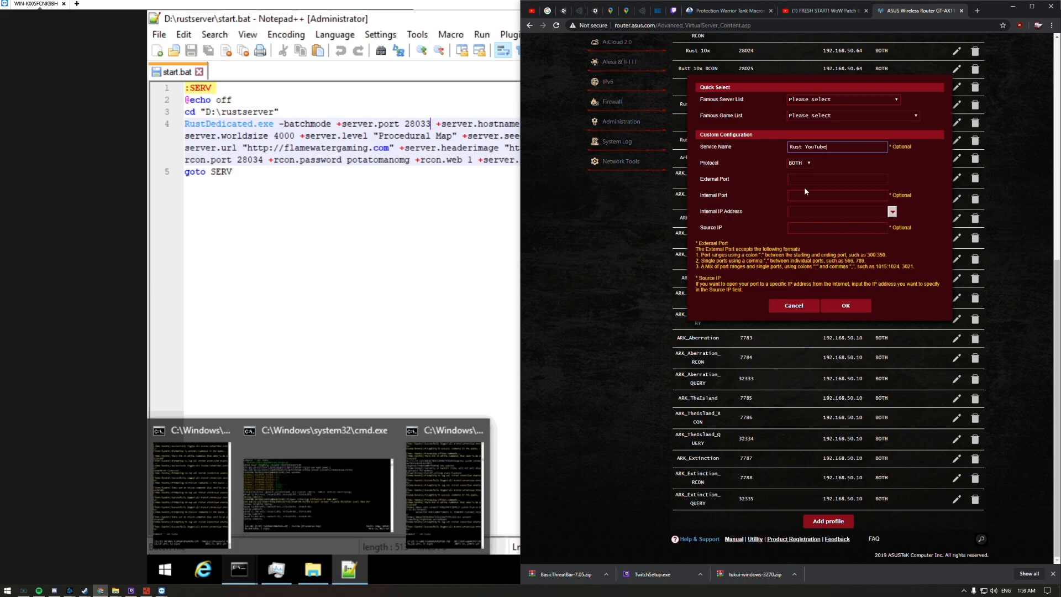
left_click(837, 178)
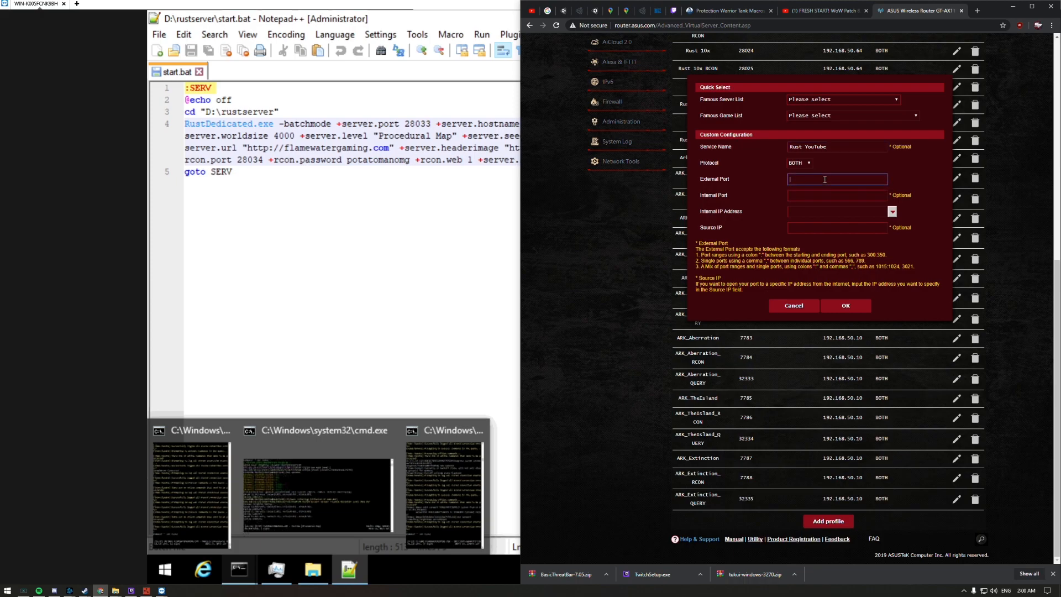
type("28033")
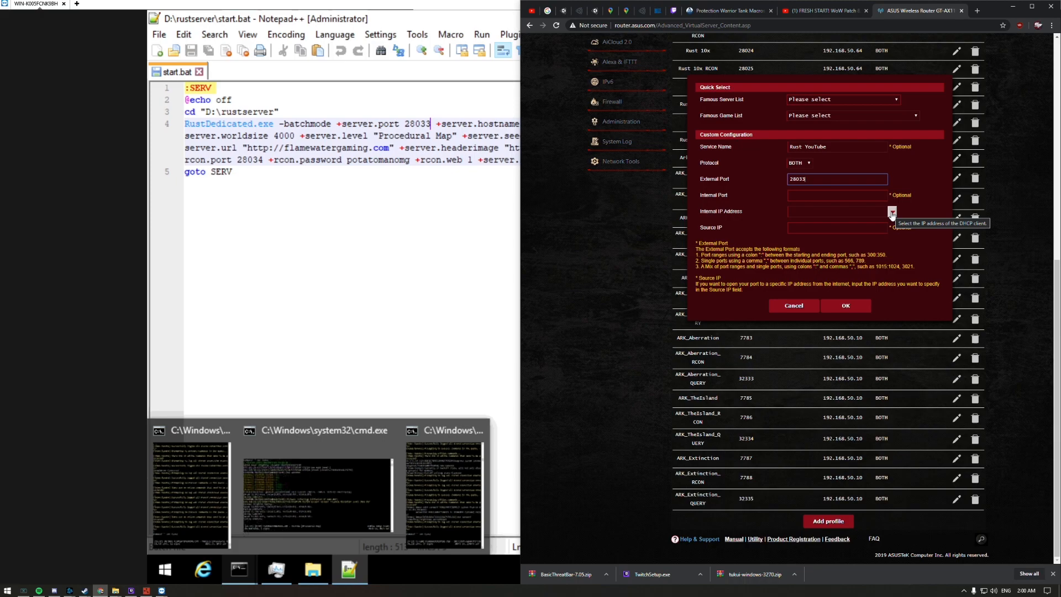
Step: Set the rule's internal IP to WIN-2019-RUST (192.168.50.64) from the DHCP client list
left_click(891, 211)
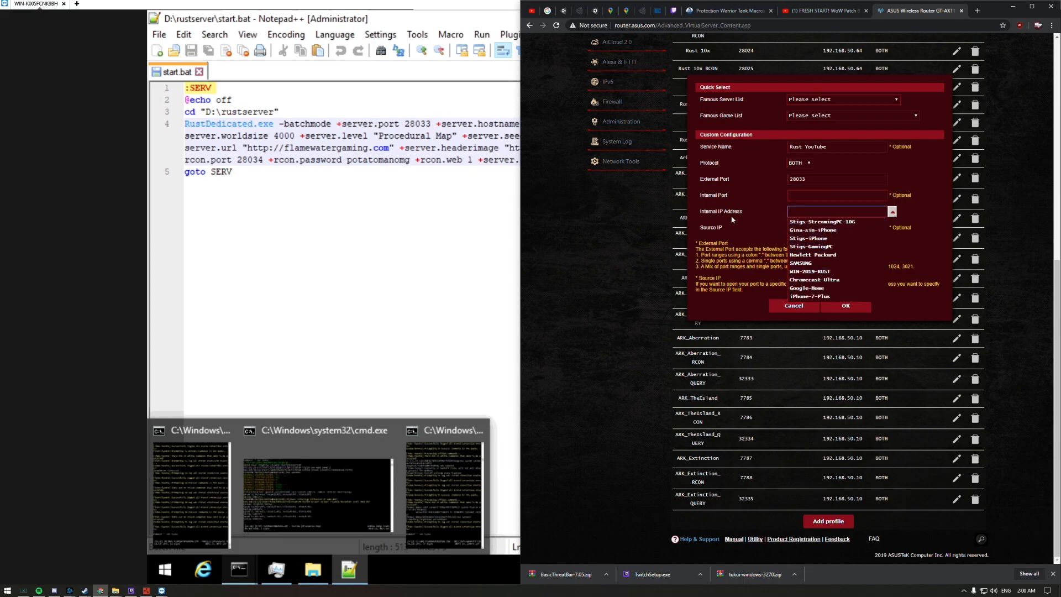
left_click(892, 211)
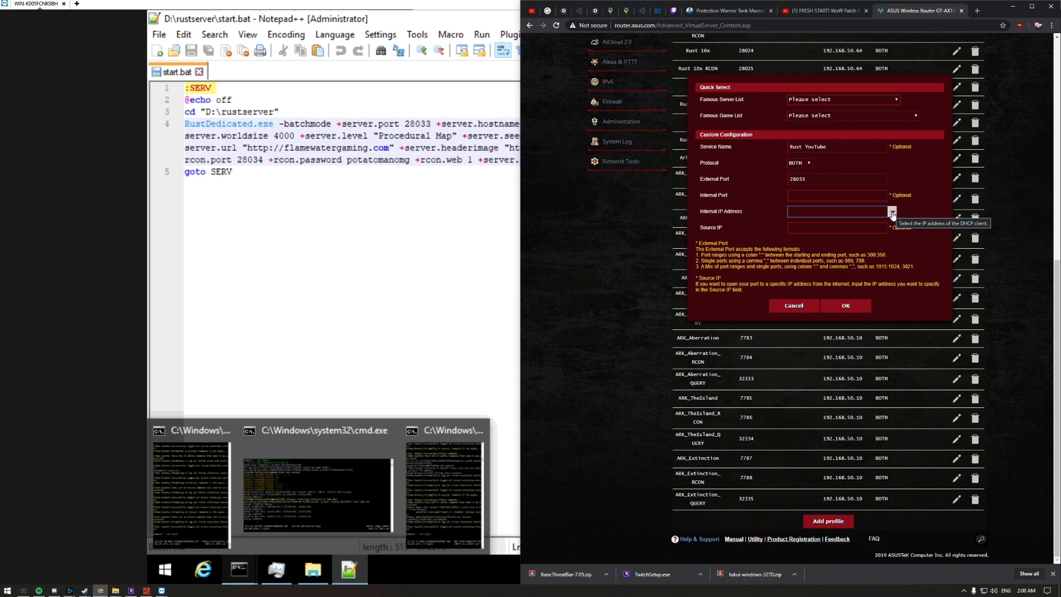
left_click(891, 211)
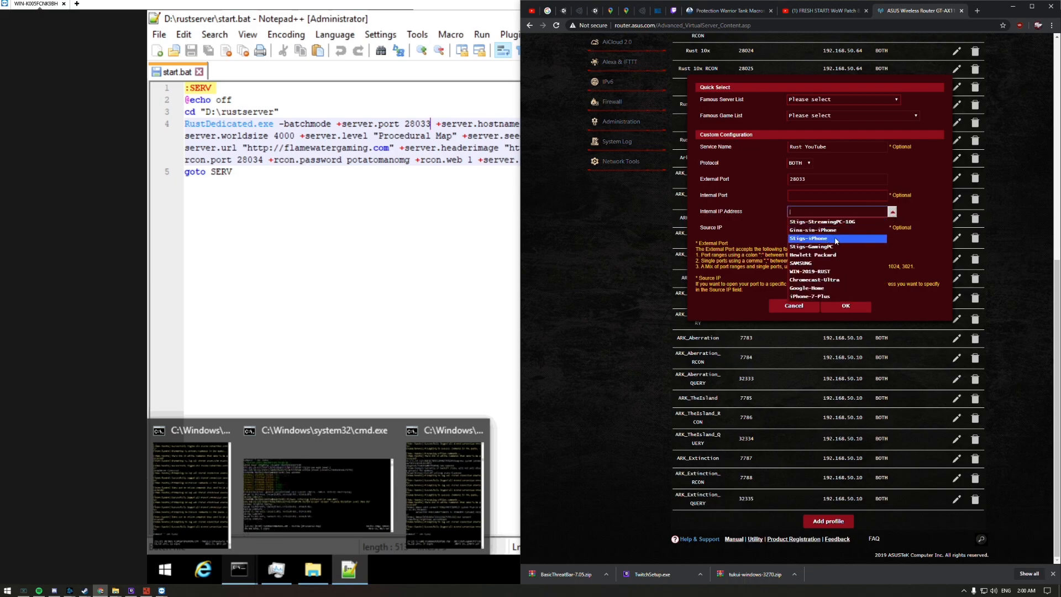
mouse_move(831, 230)
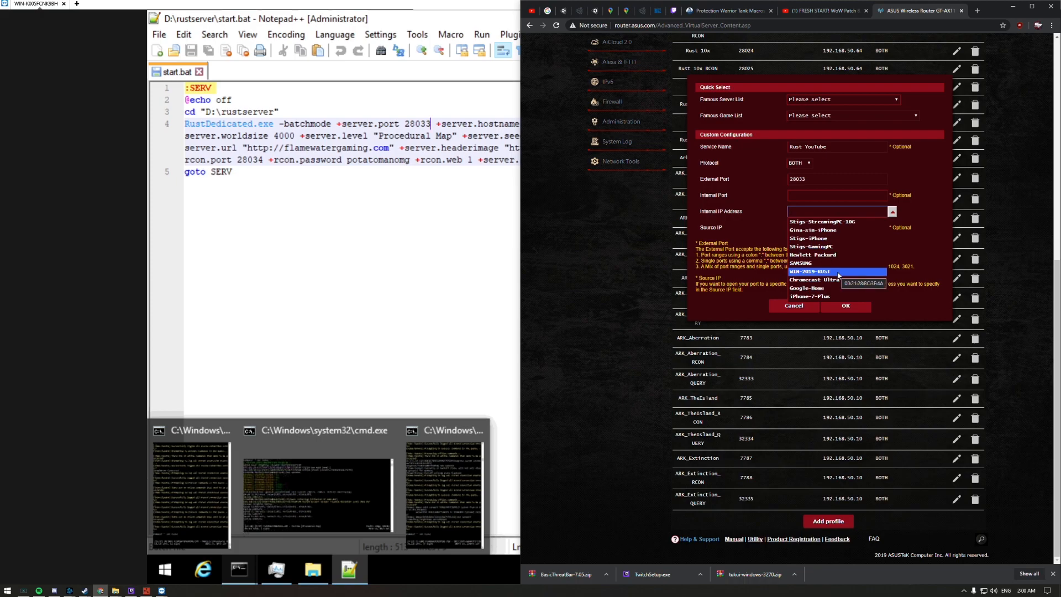
mouse_move(831, 275)
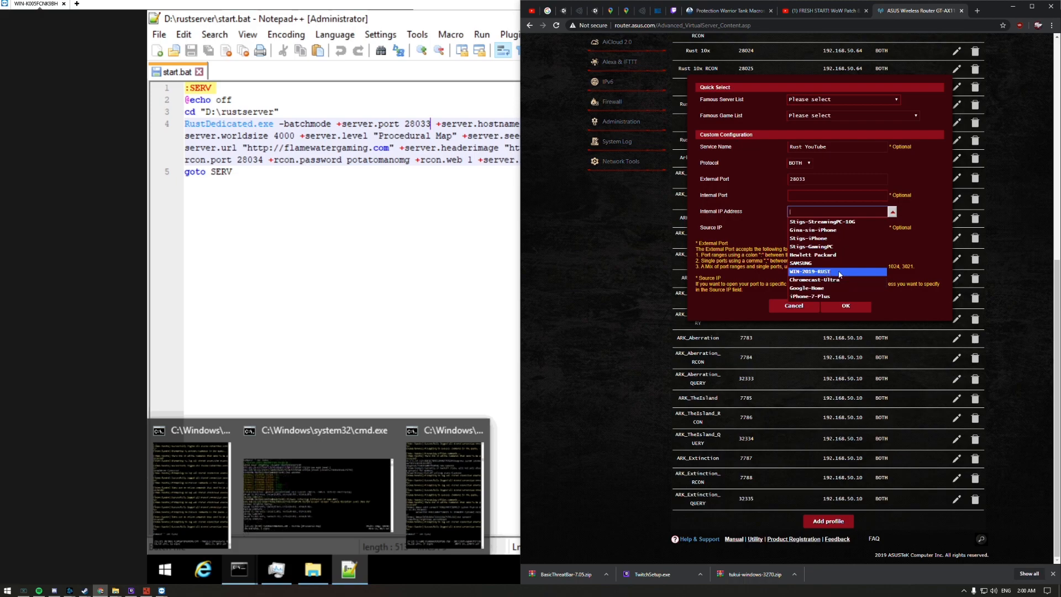
mouse_move(845, 271)
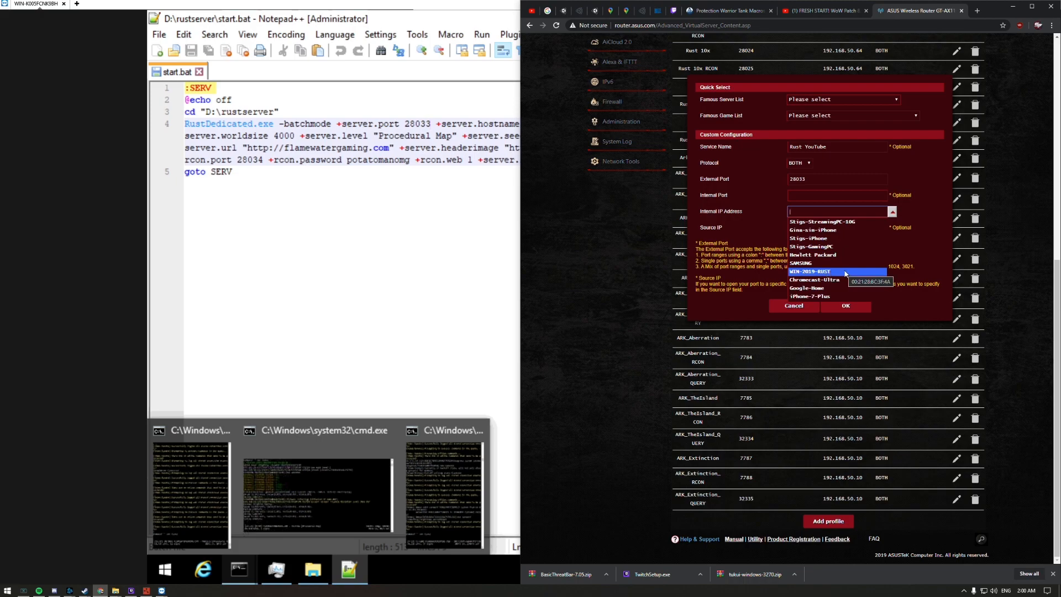
left_click(819, 271)
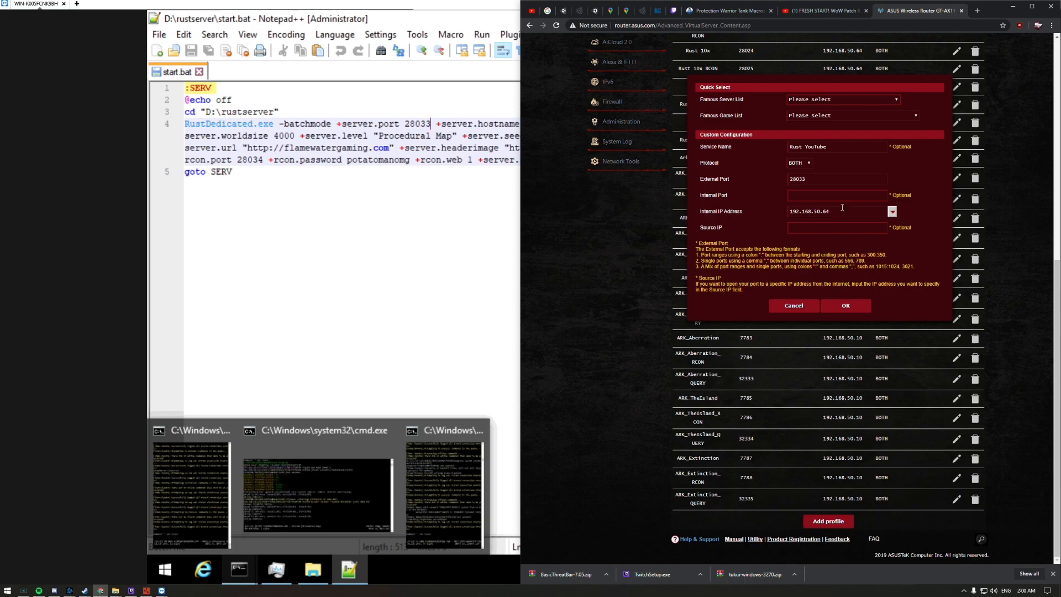
double_click(817, 211)
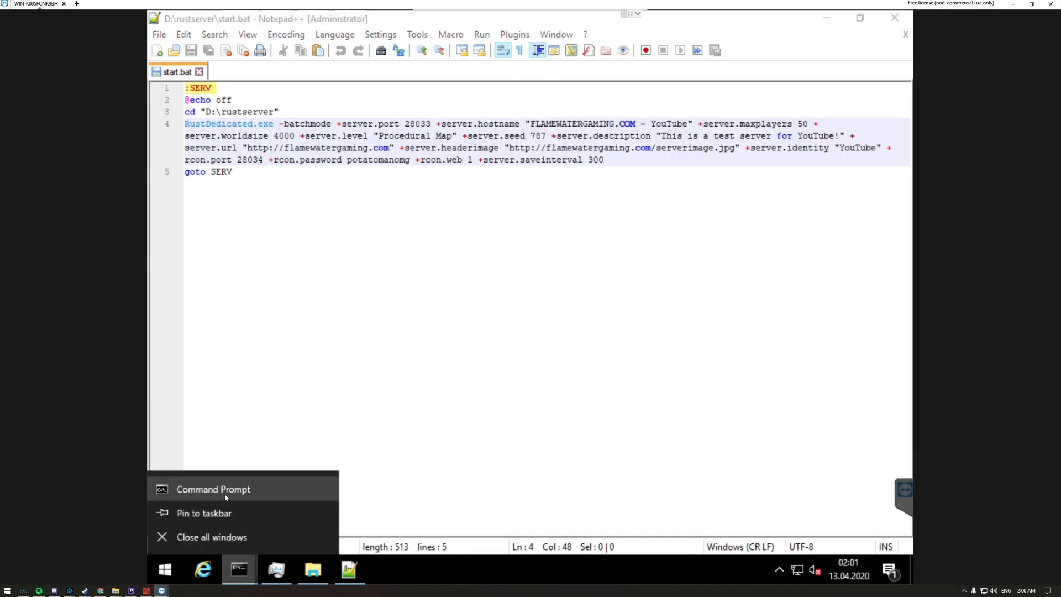
Step: Run ipconfig in Command Prompt to confirm IPv4 address 192.168.50.64
left_click(213, 489)
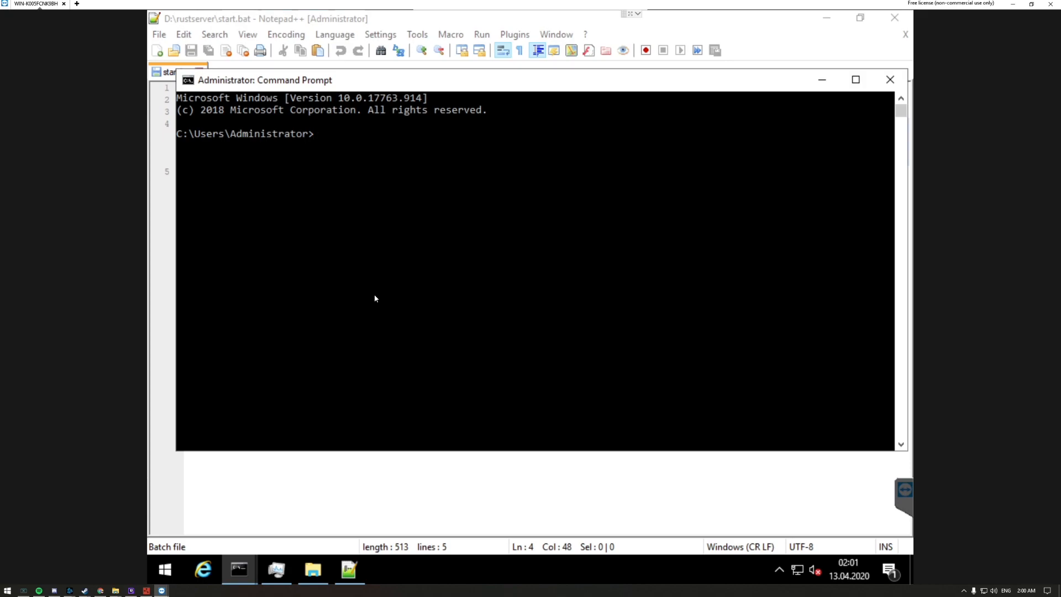
type("ipconfig")
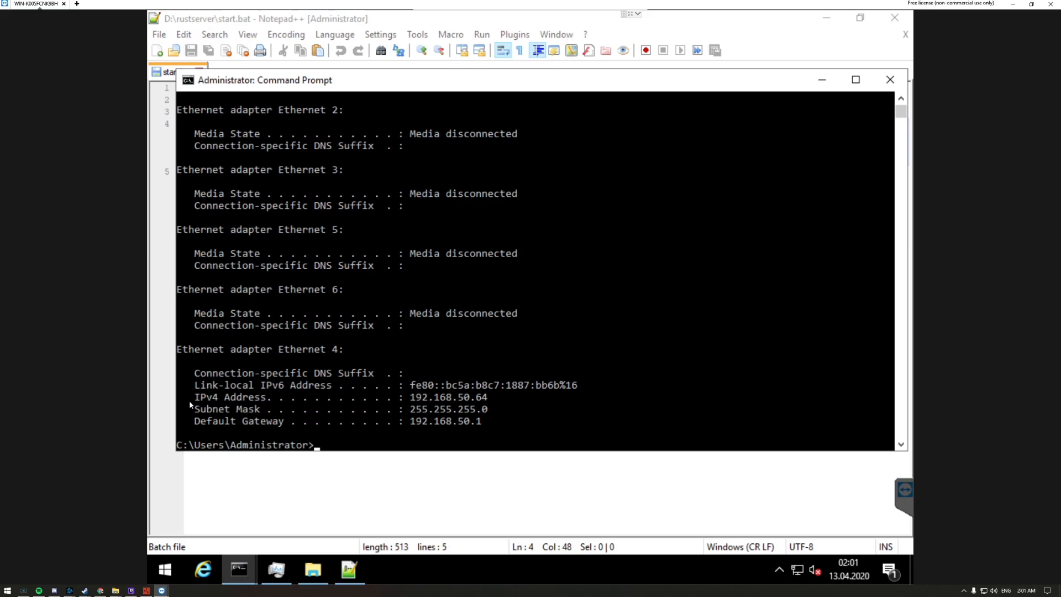
mouse_move(484, 405)
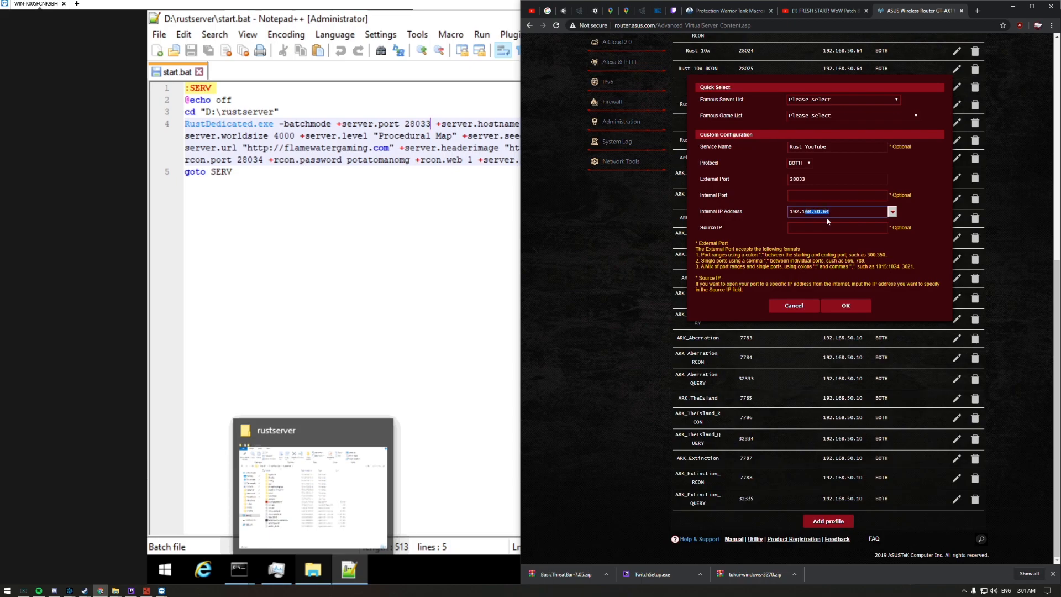
Step: Save the Rust YouTube rule and start a new profile named 'Rust YouTube RCON'
left_click(846, 306)
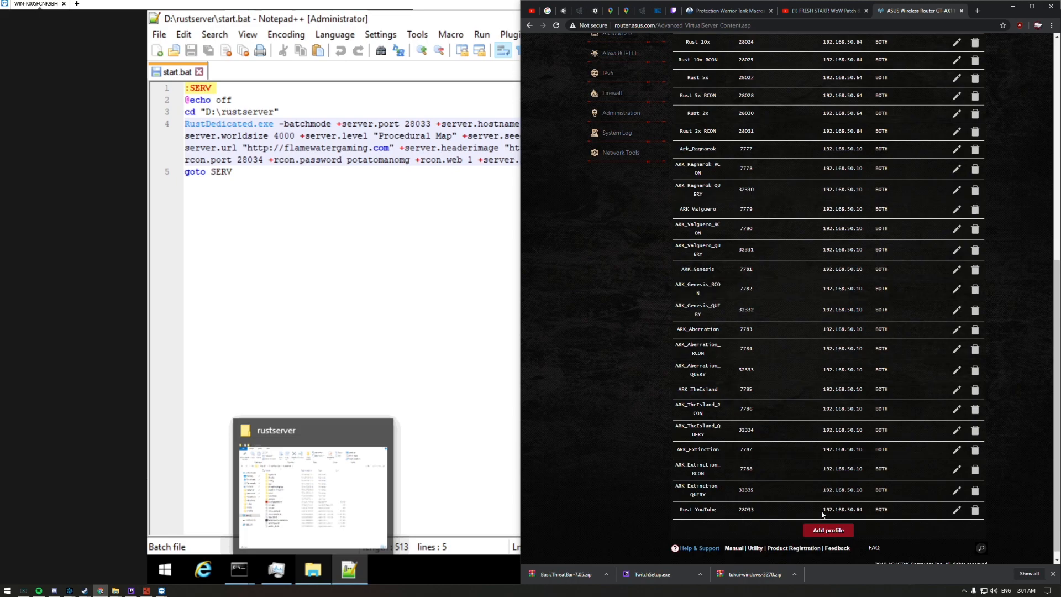
left_click(827, 530)
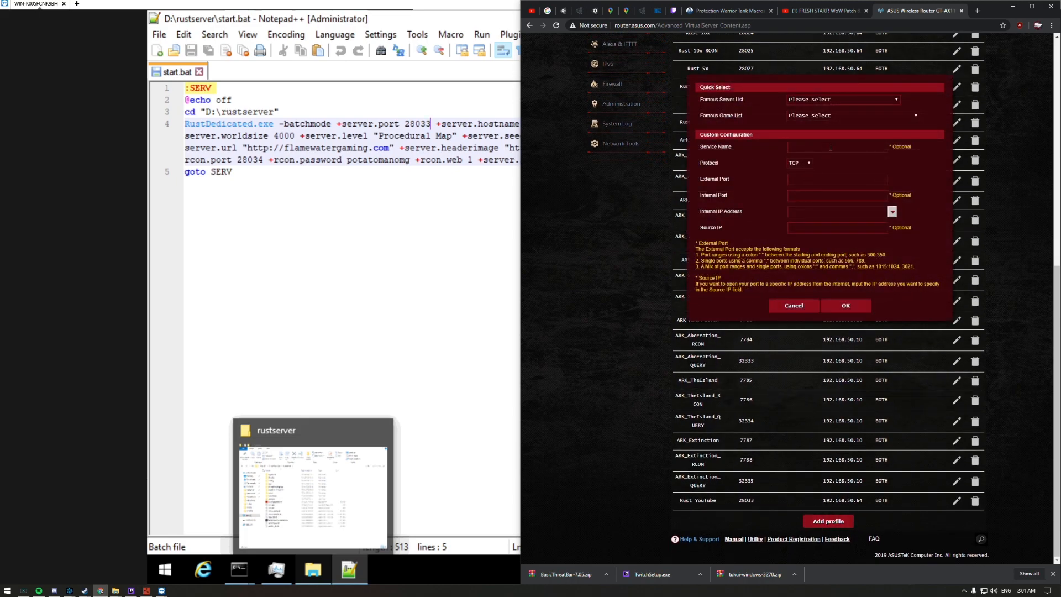
type("R")
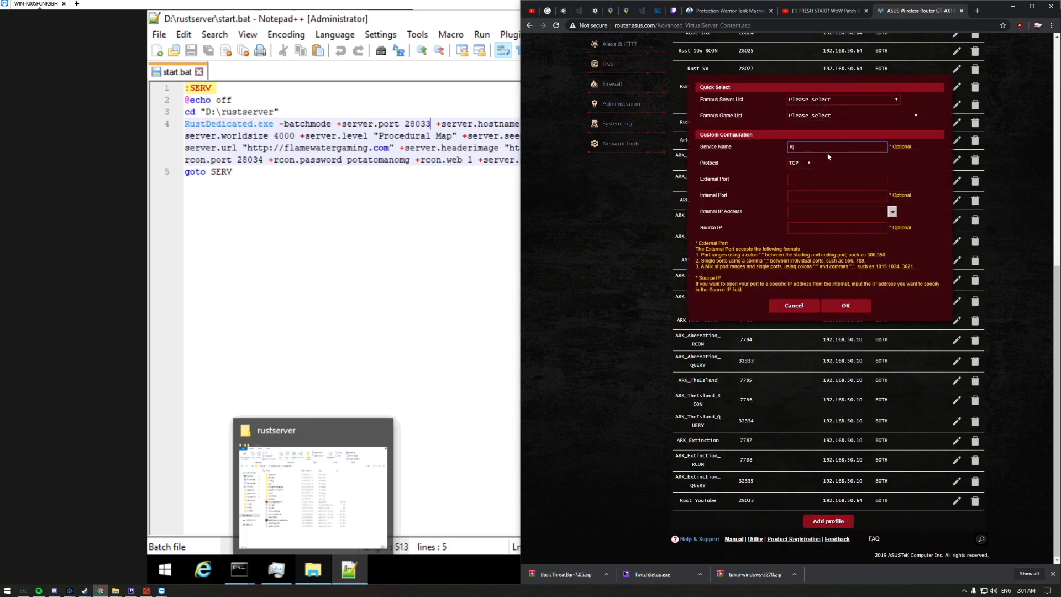
type("ust YouTube")
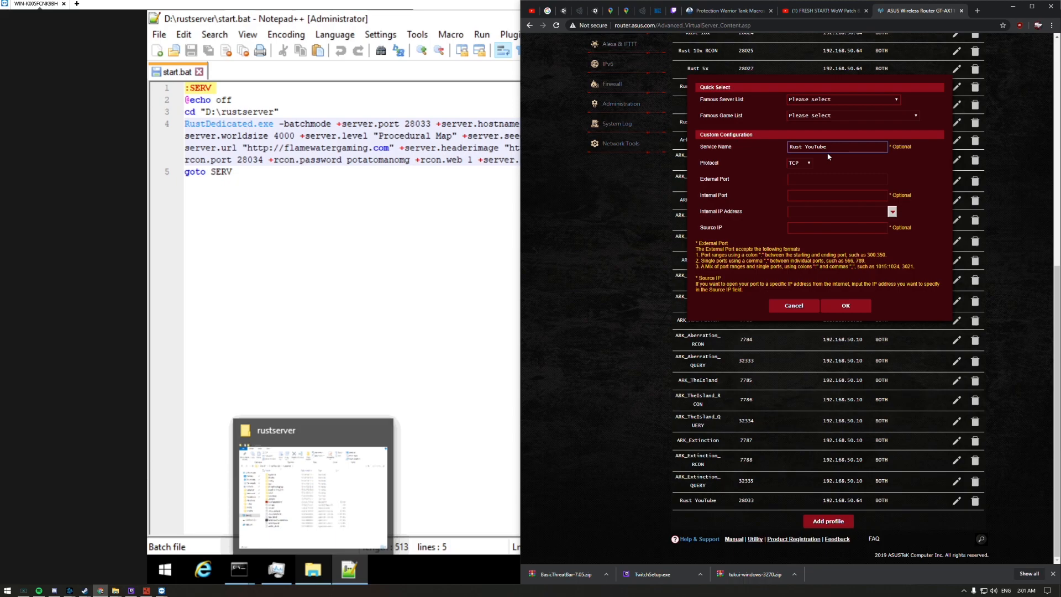
type("RCON")
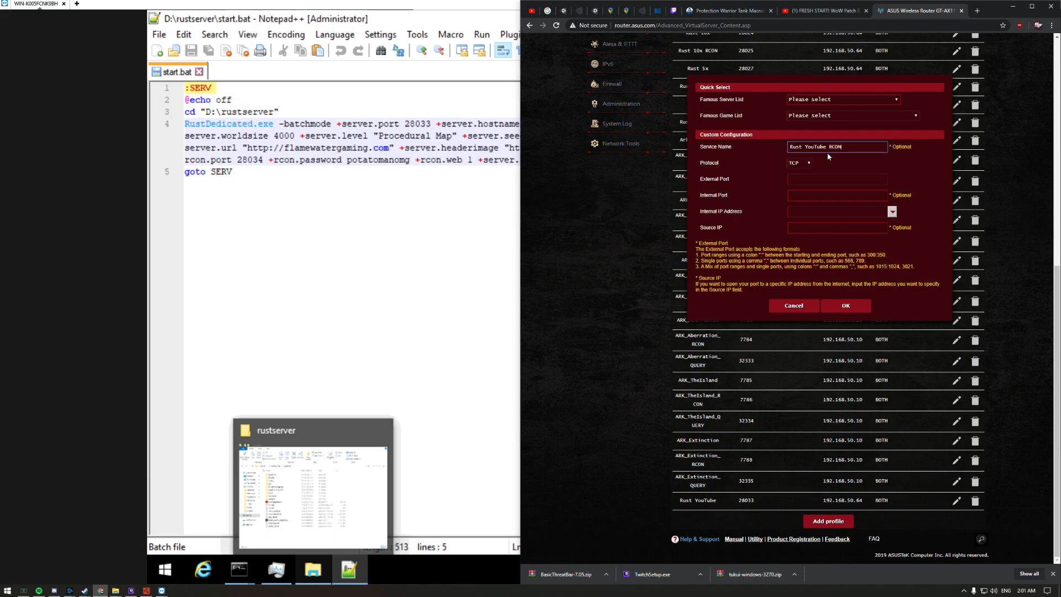
Step: Give the RCON profile protocol BOTH, external port 28034, the server's internal IP, and save
left_click(799, 162)
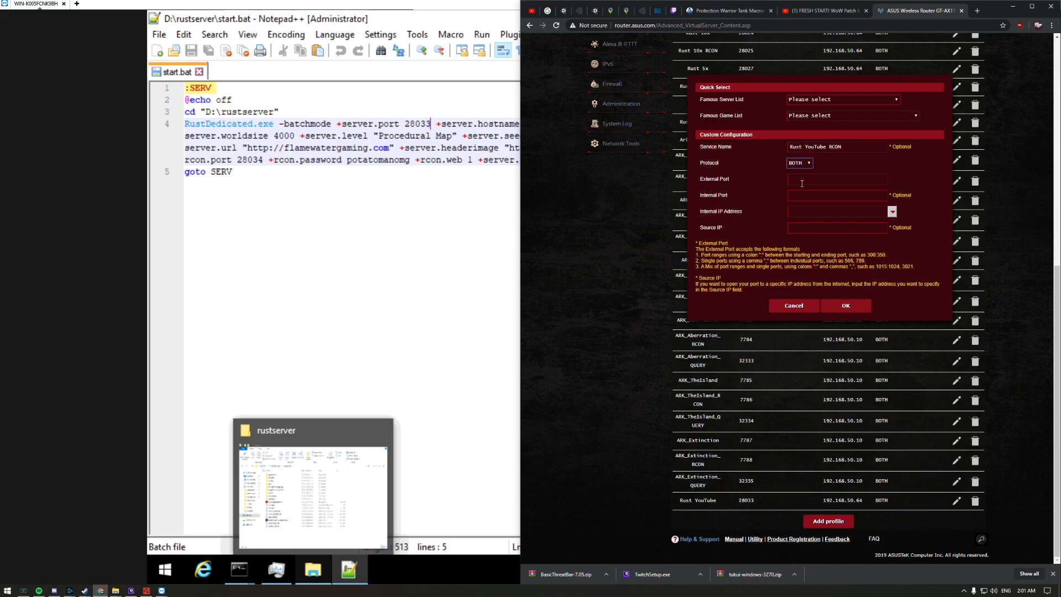
left_click(837, 178)
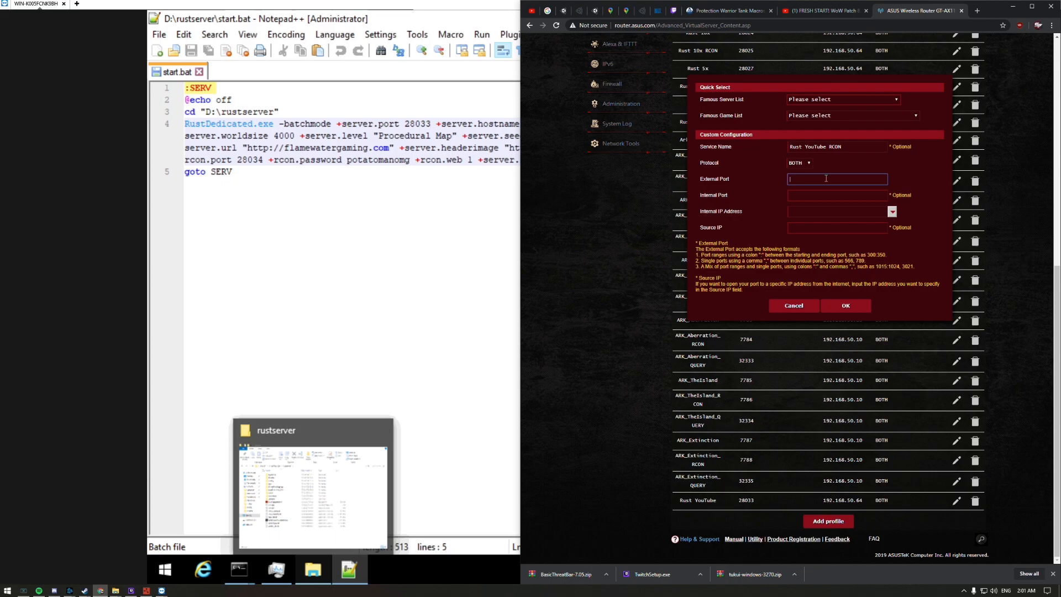
type("28034")
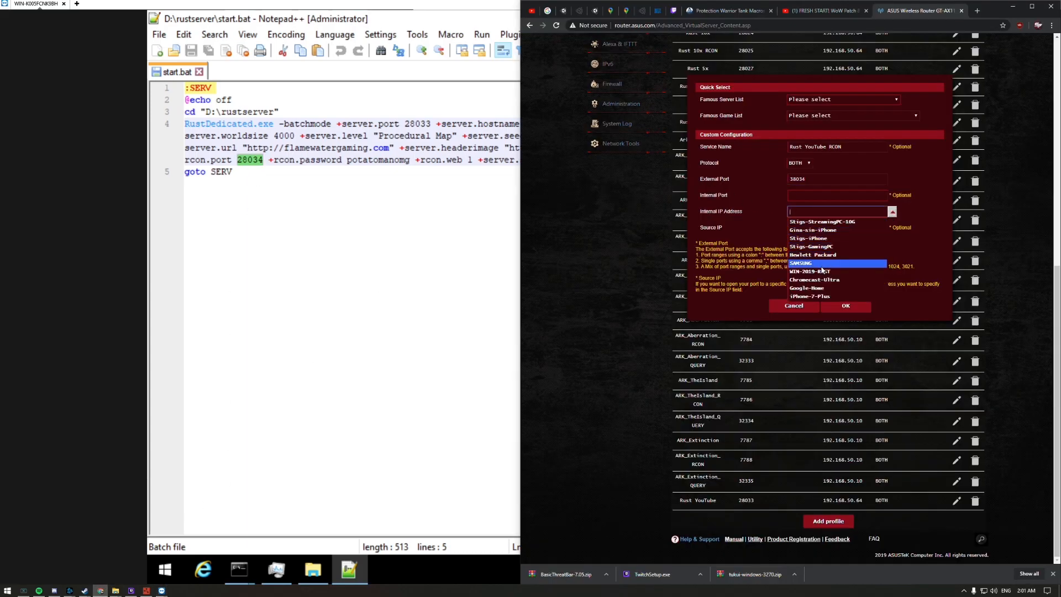
left_click(800, 262)
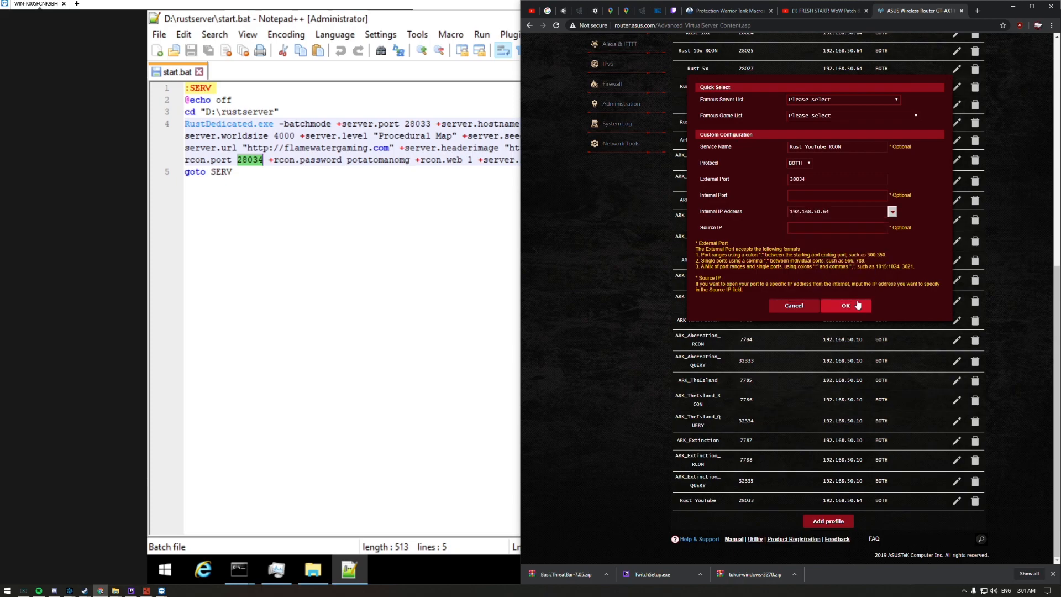
left_click(845, 305)
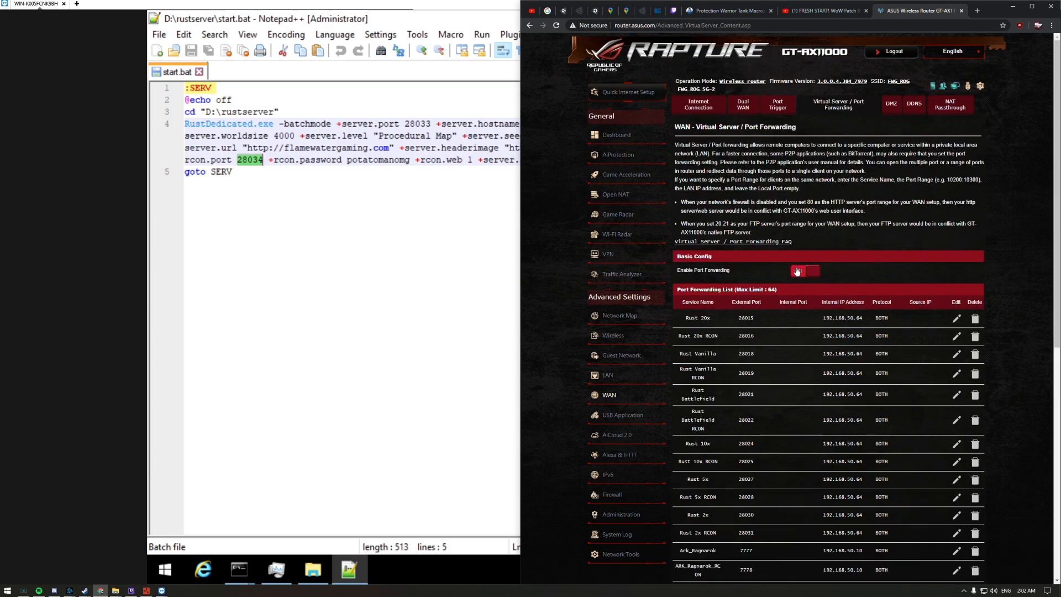
Step: Keep Enable Port Forwarding on and set Enable UPnP to Yes in Internet Connection settings
left_click(804, 271)
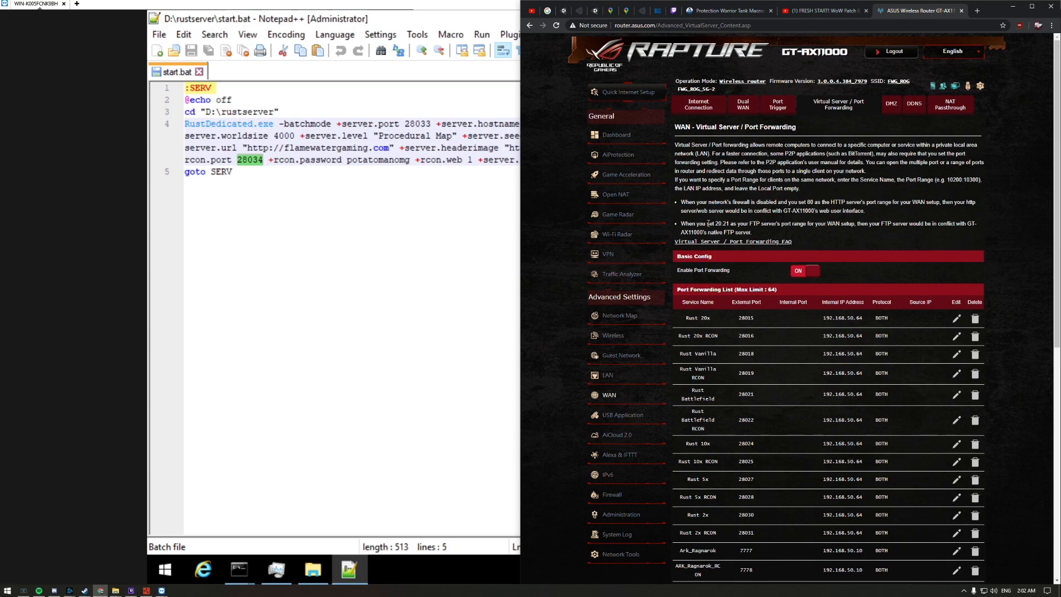
left_click(698, 104)
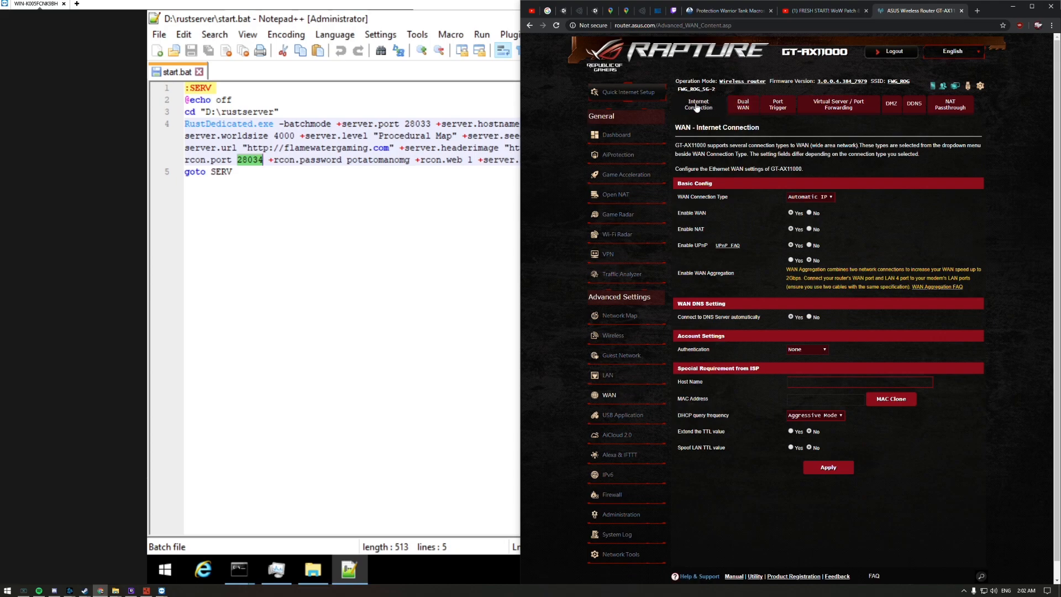
mouse_move(687, 116)
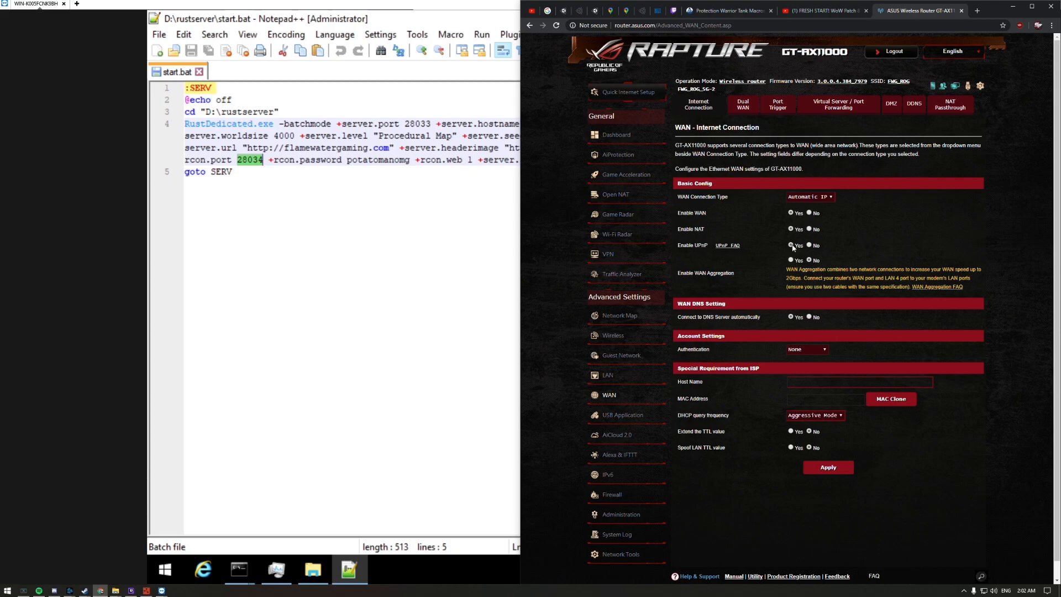
left_click(838, 104)
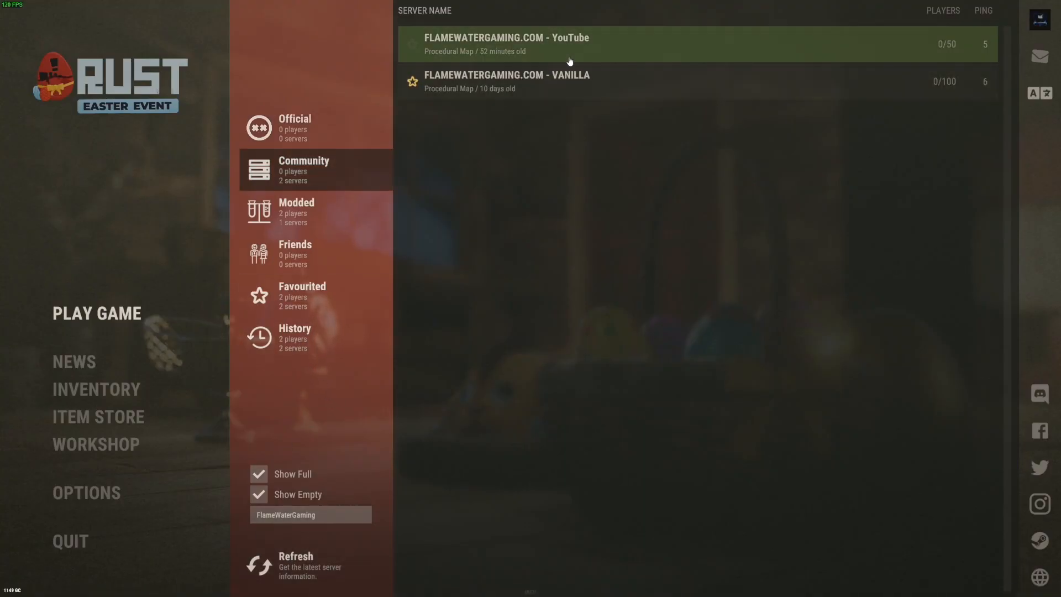
mouse_move(466, 59)
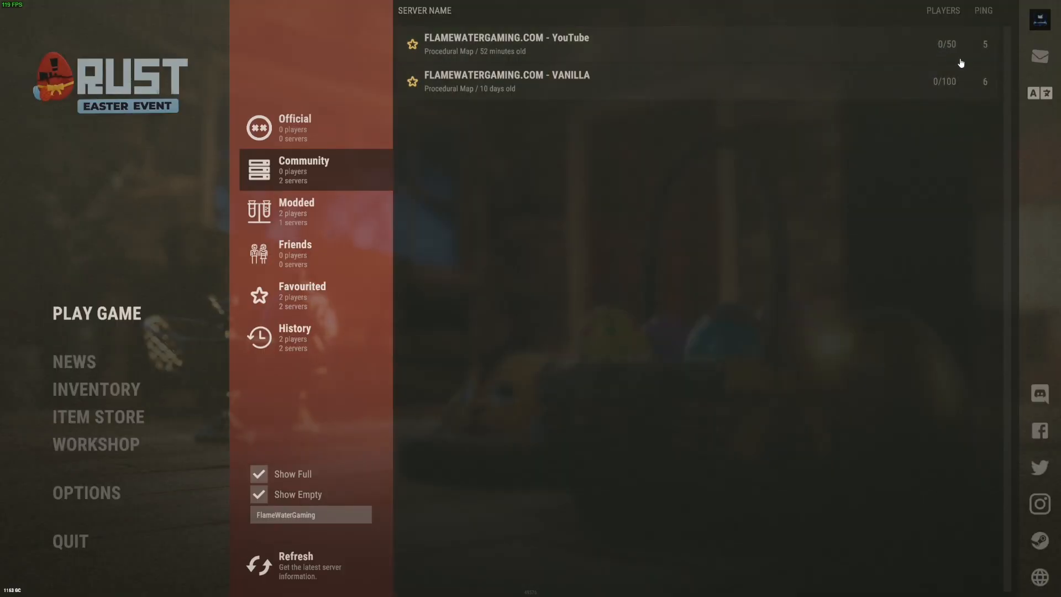
mouse_move(955, 44)
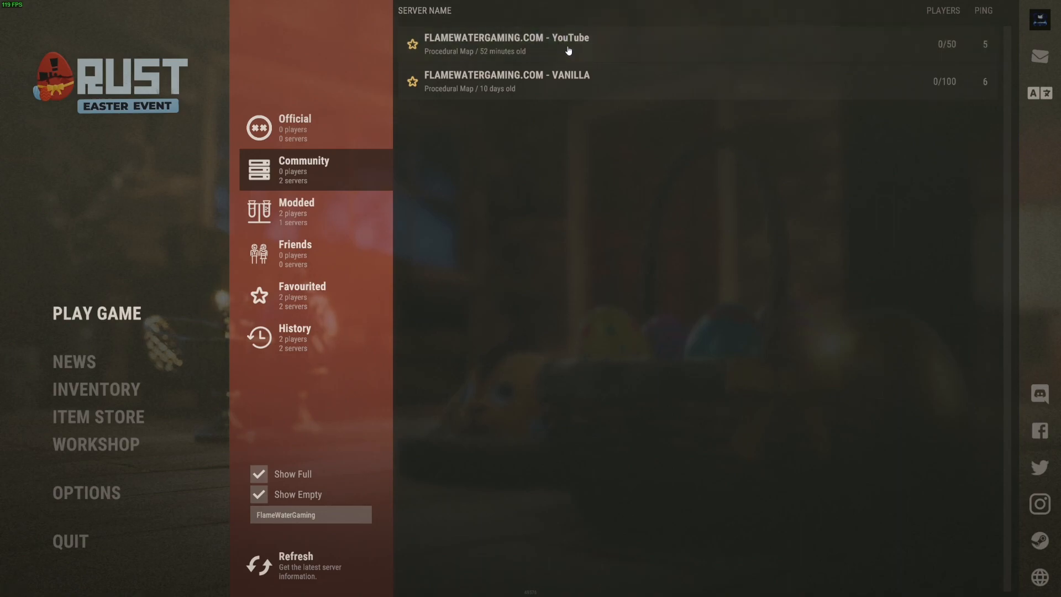
mouse_move(581, 57)
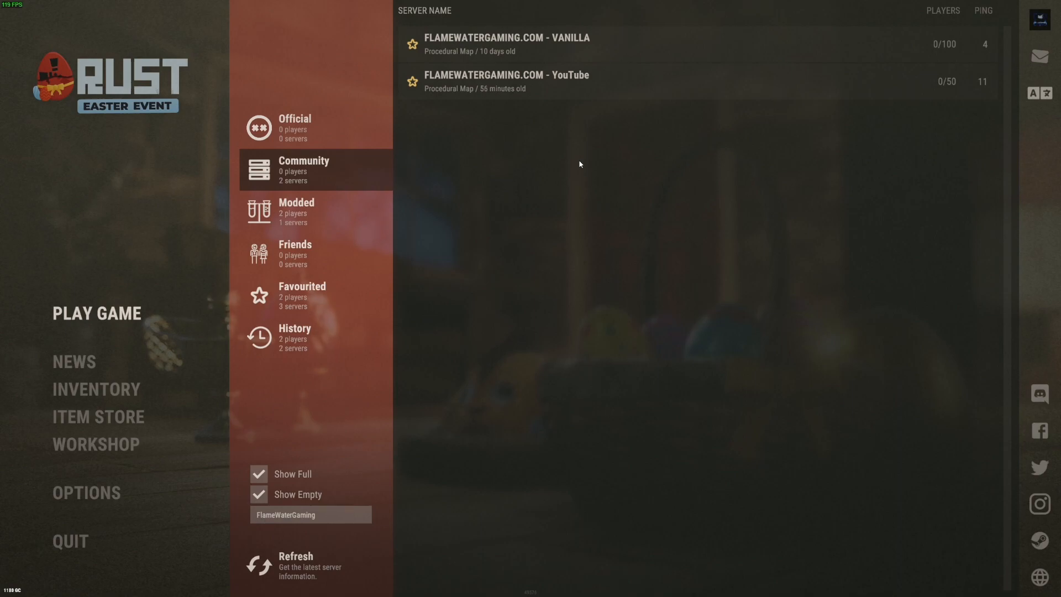
Step: Open the FLAMEWATERGAMING.COM - YouTube server's info panel and favourite it
left_click(506, 79)
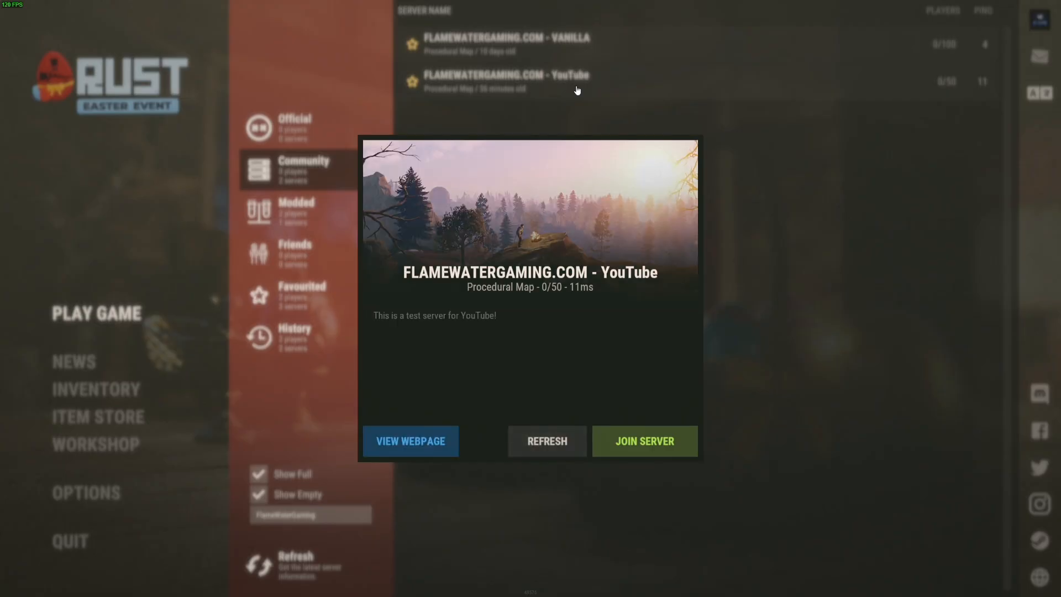
left_click(644, 441)
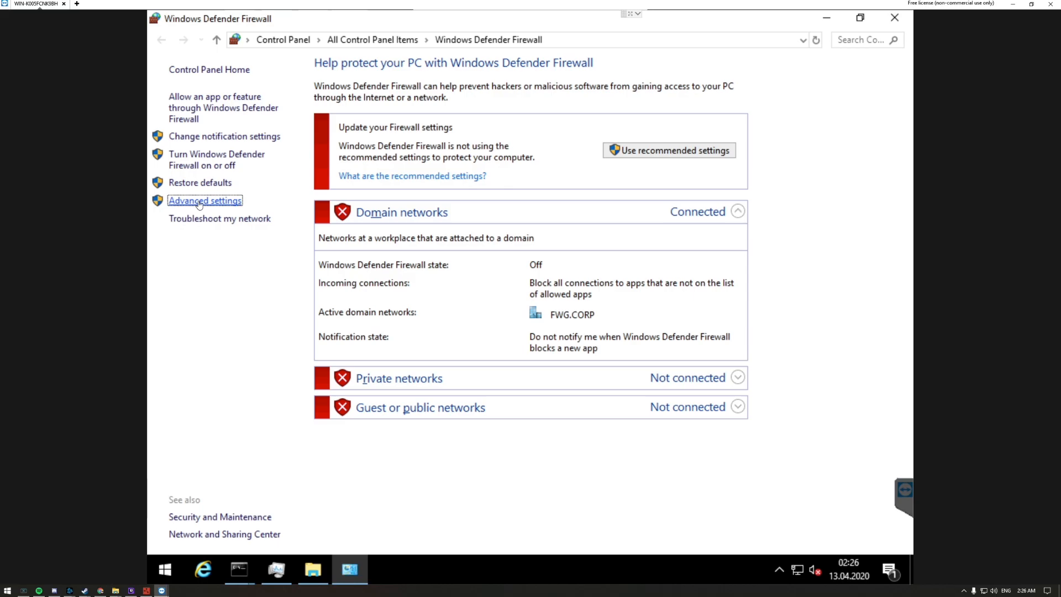
Step: Open the advanced firewall settings and start a new Port-type inbound rule
left_click(204, 200)
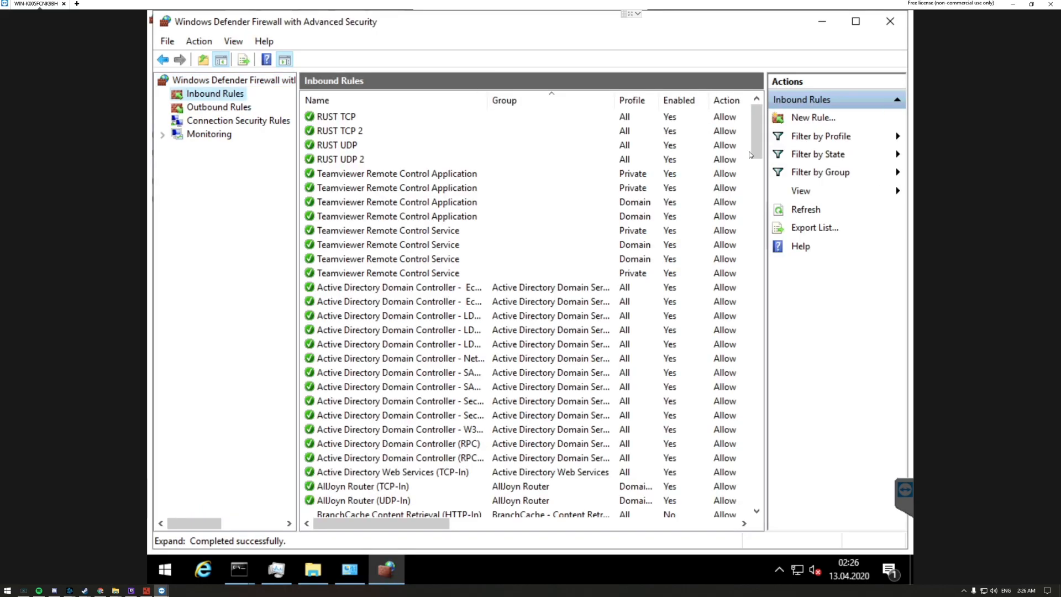
left_click(812, 117)
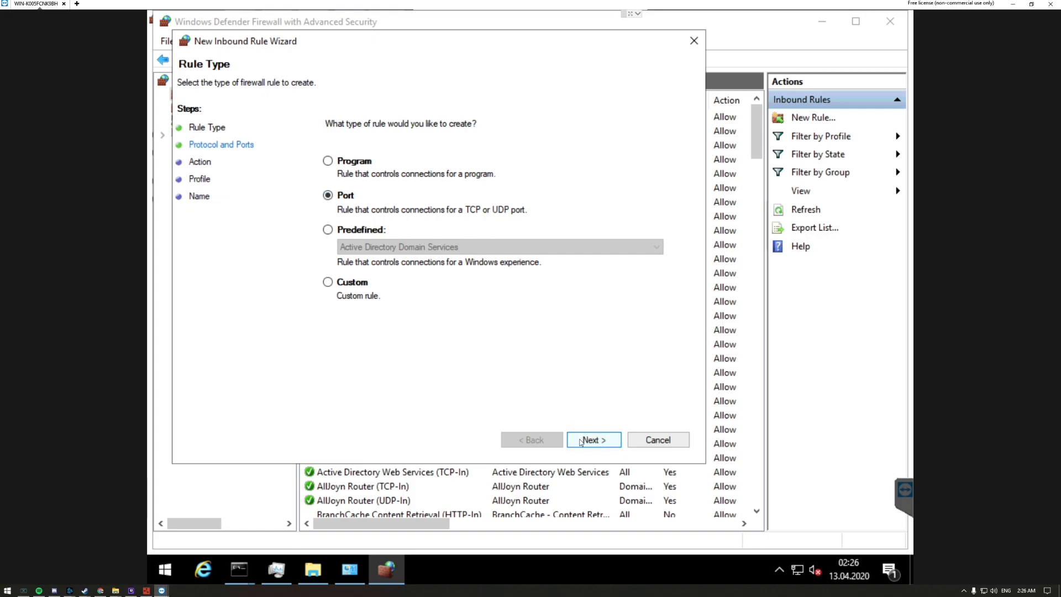
left_click(593, 440)
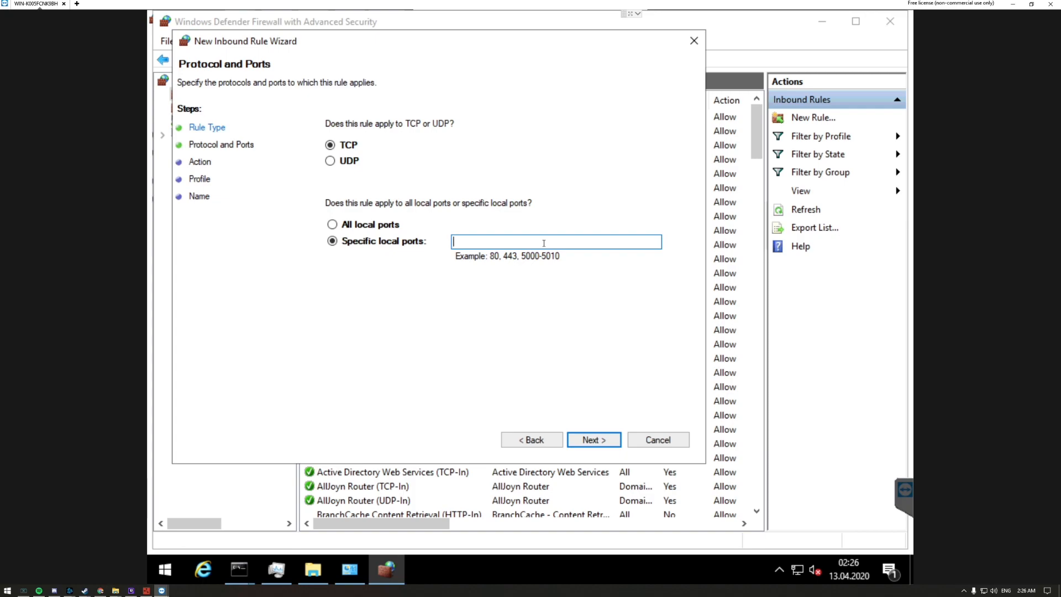
type("28033")
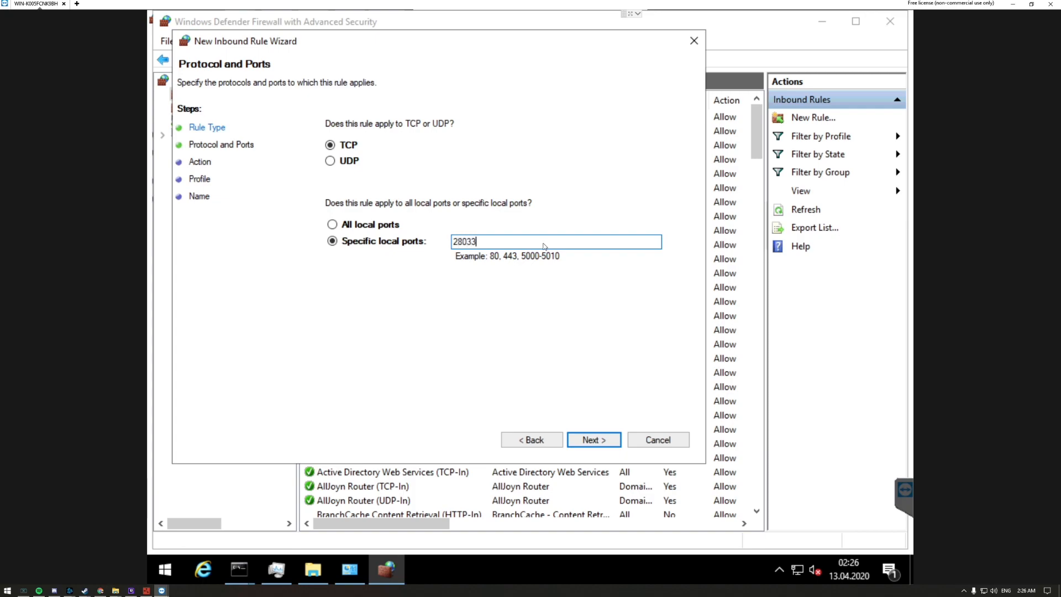
type("-")
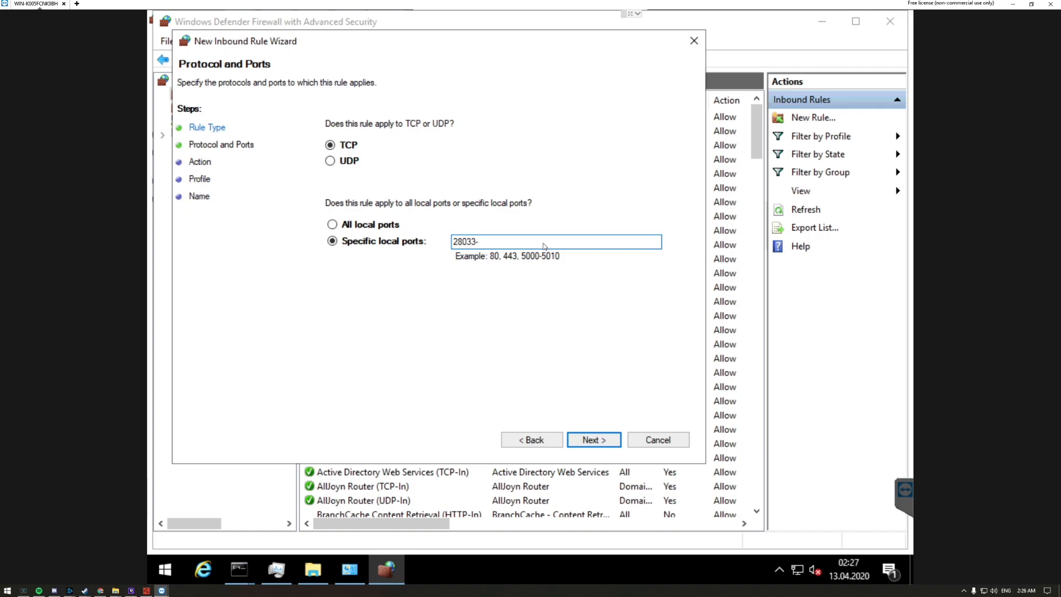
type("28034")
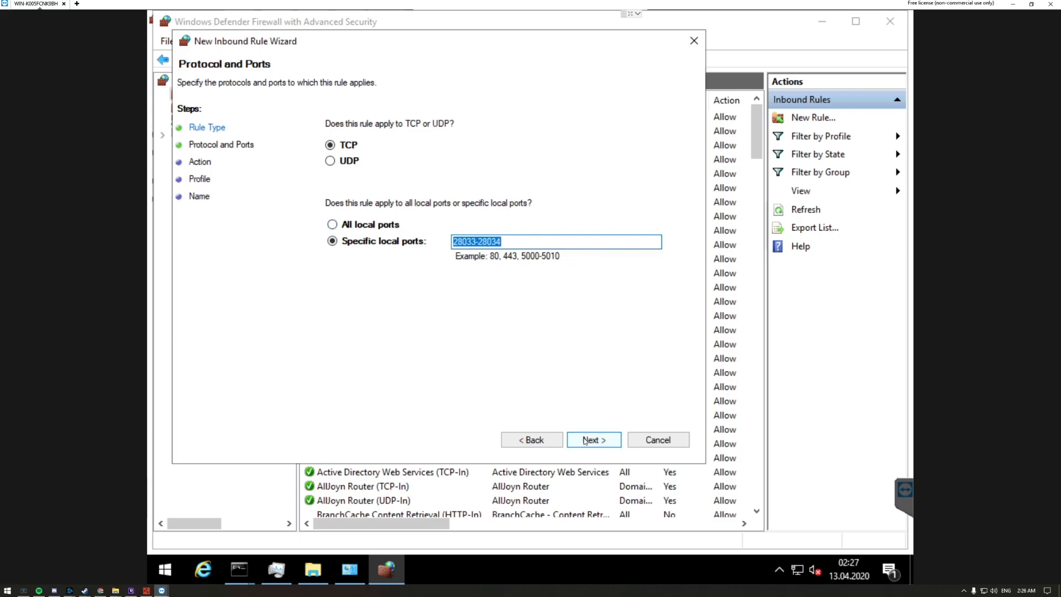
left_click(594, 439)
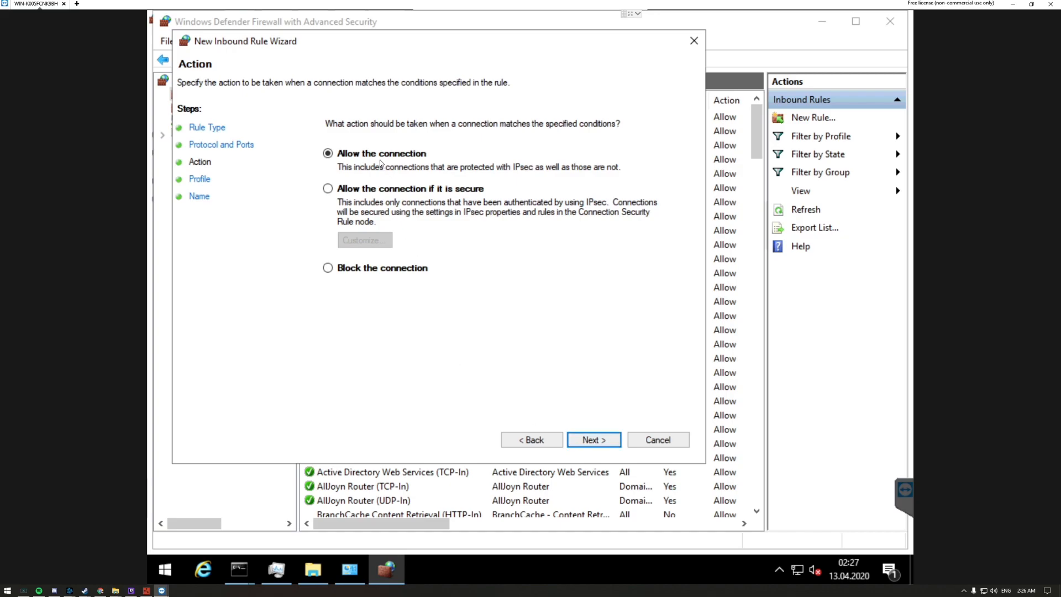
Step: Allow the connection on all profiles and name the rule 'Rust YouTube TCP'
left_click(594, 439)
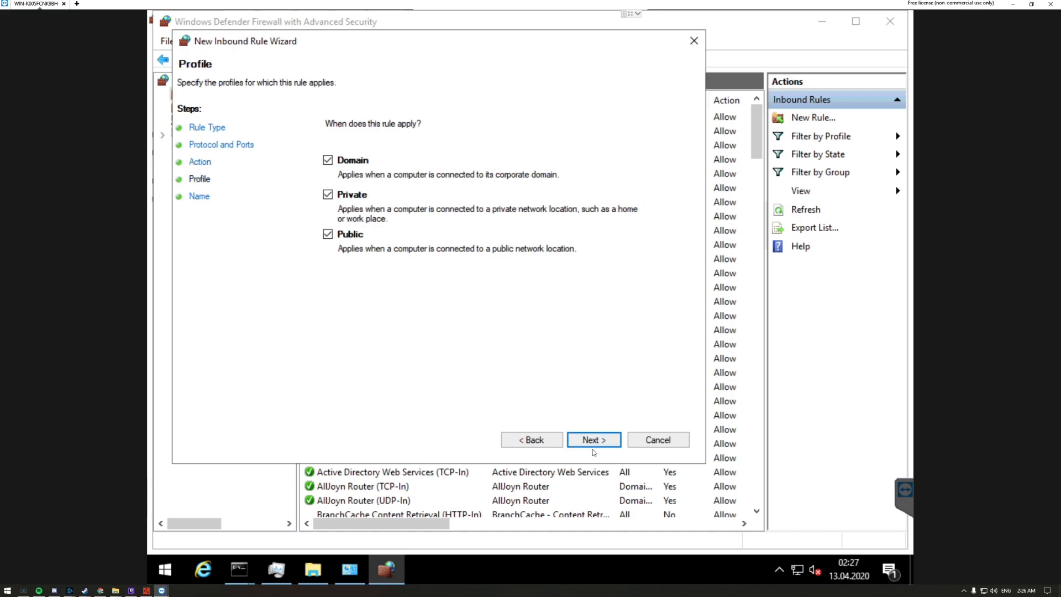
left_click(594, 439)
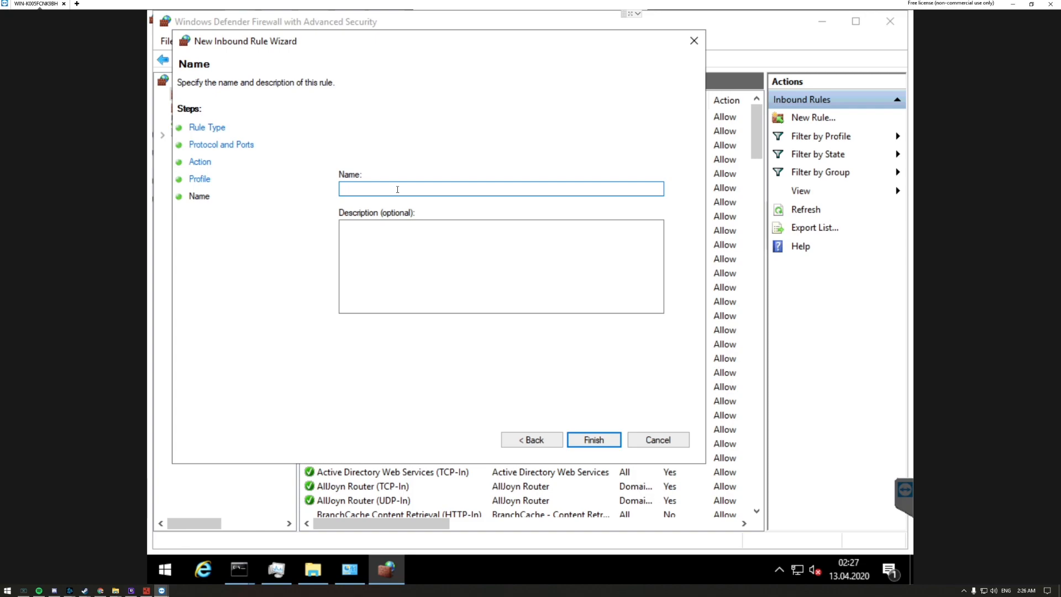
type("Rust Yout")
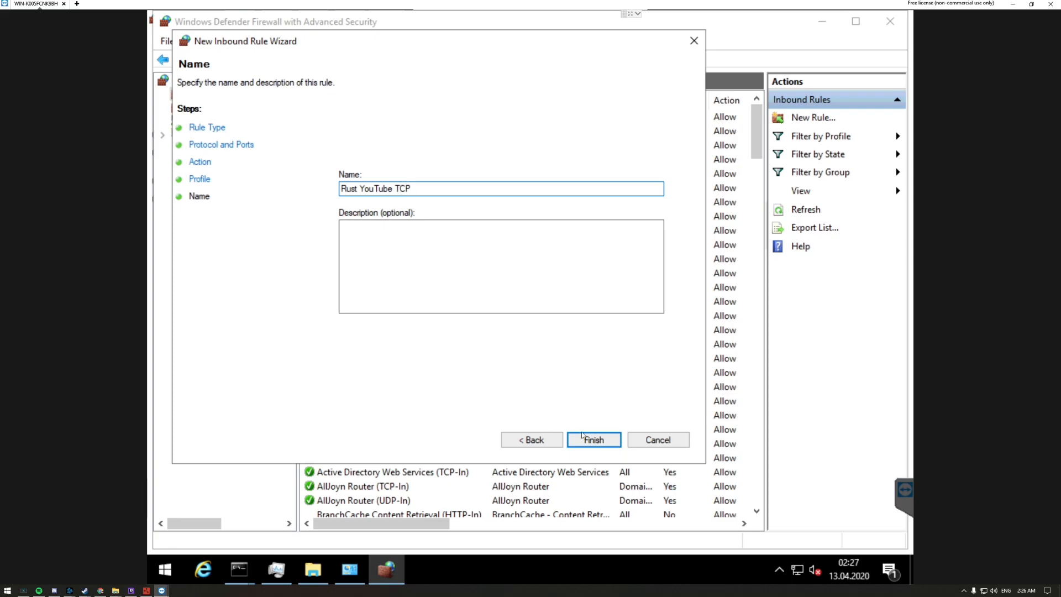
left_click(594, 439)
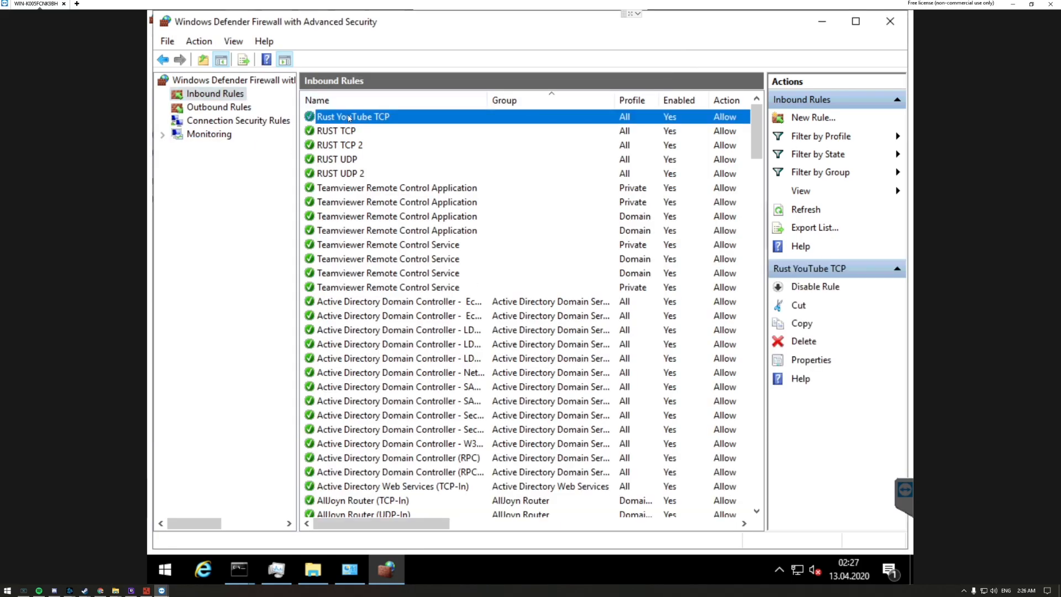
mouse_move(335, 125)
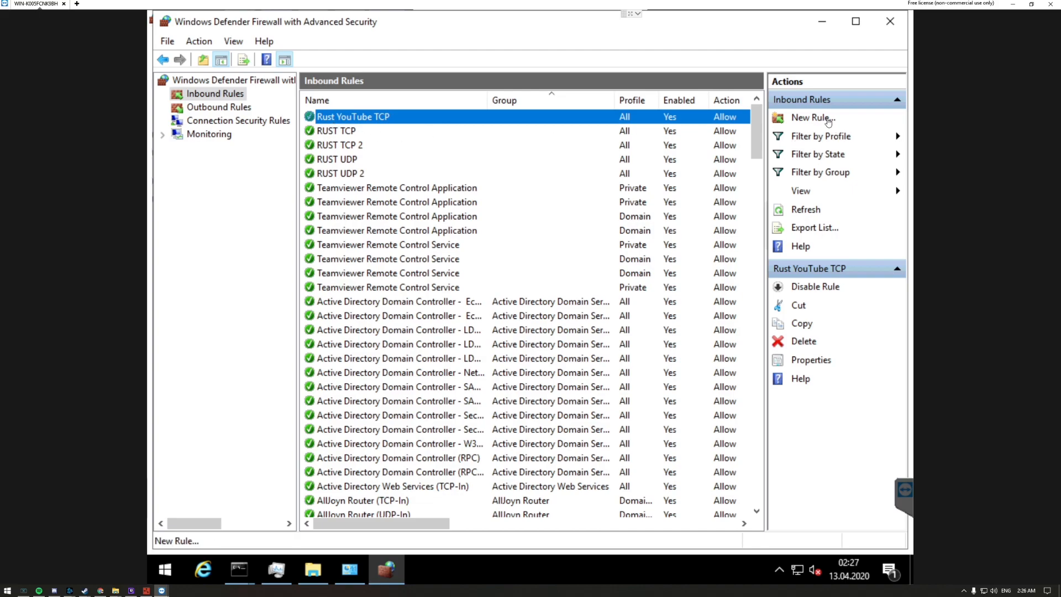
Step: Start another port-based inbound rule using the UDP protocol
left_click(809, 117)
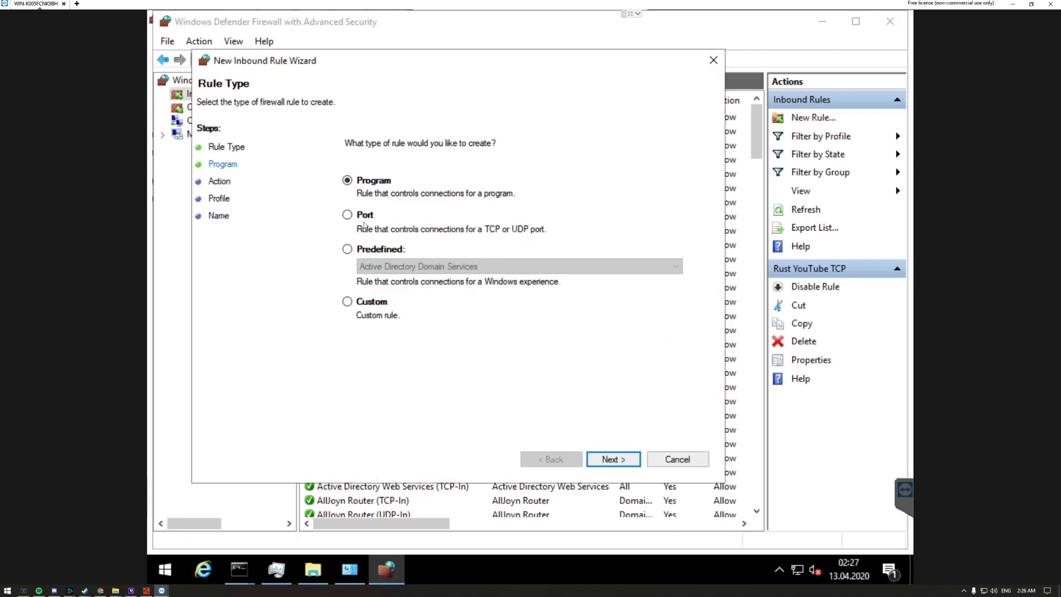
left_click(613, 458)
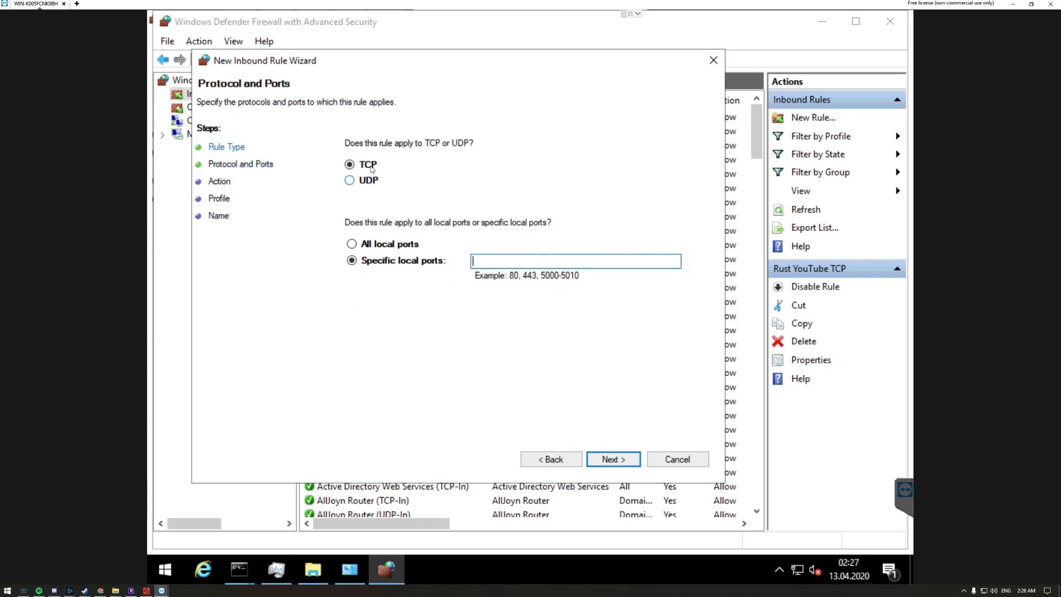
left_click(348, 181)
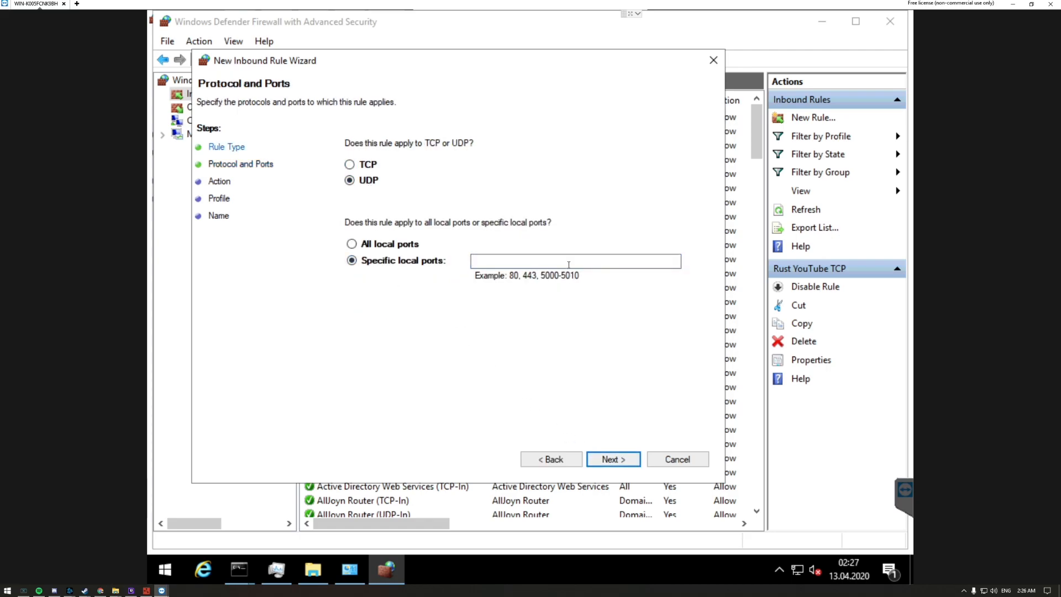
left_click(612, 459)
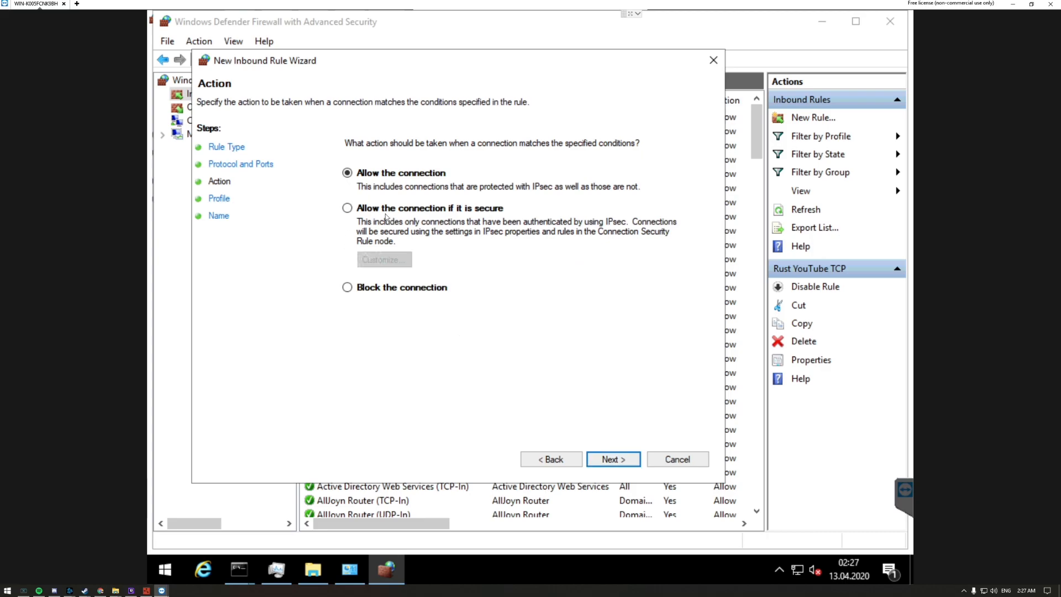
Step: Allow the connection on all profiles and name the rule 'Rust YouTube UDP'
left_click(612, 459)
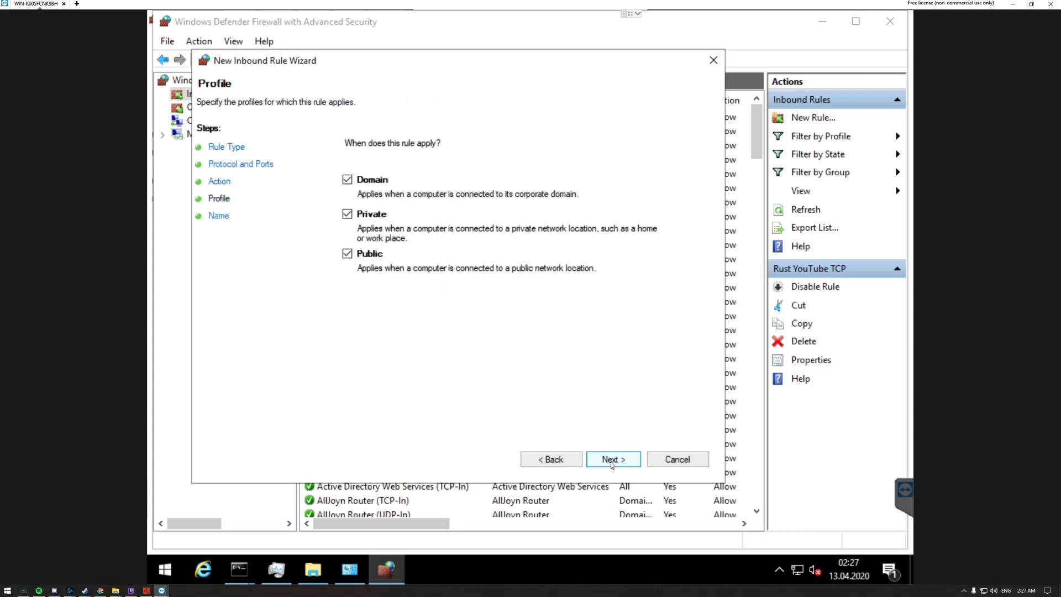
left_click(613, 459)
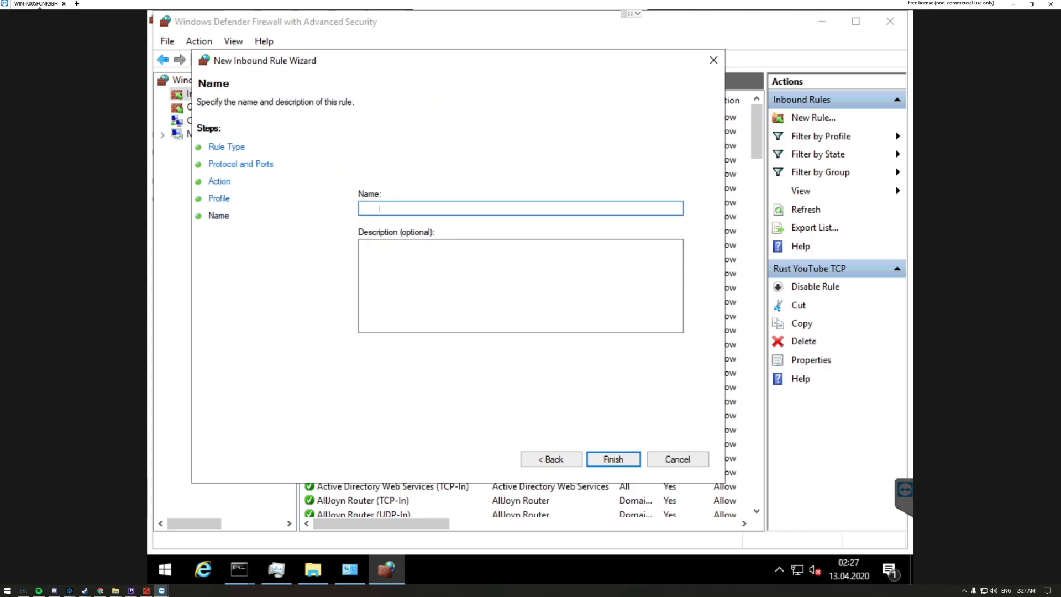
type("Rust Your")
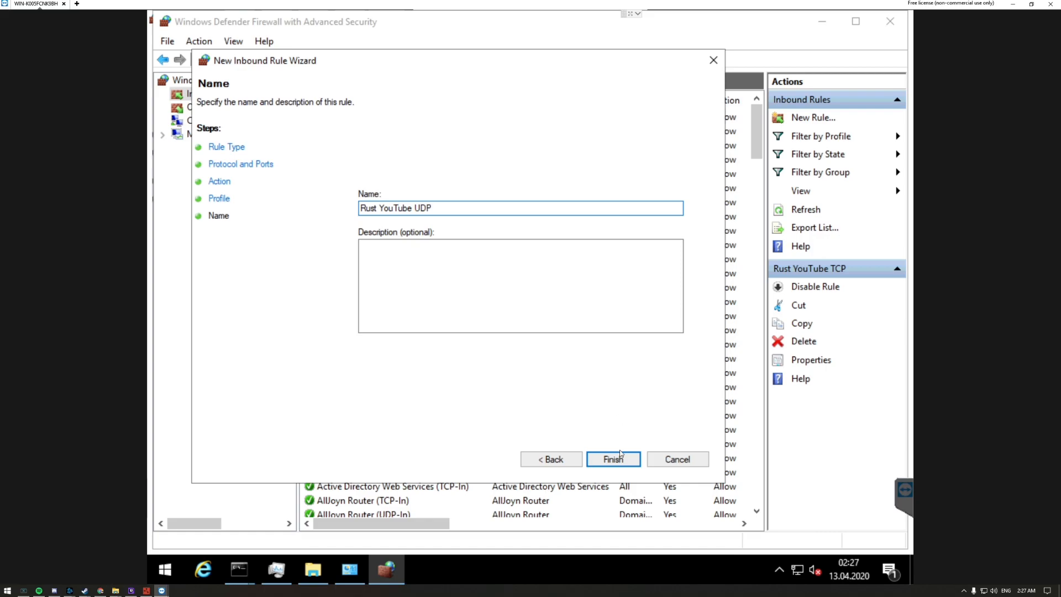
left_click(613, 459)
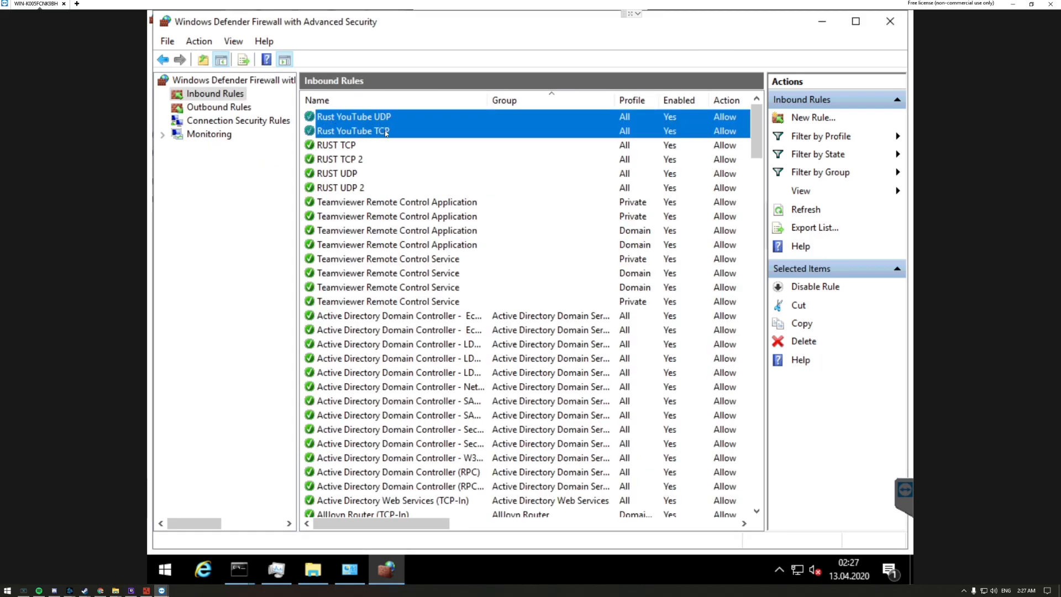
left_click(218, 107)
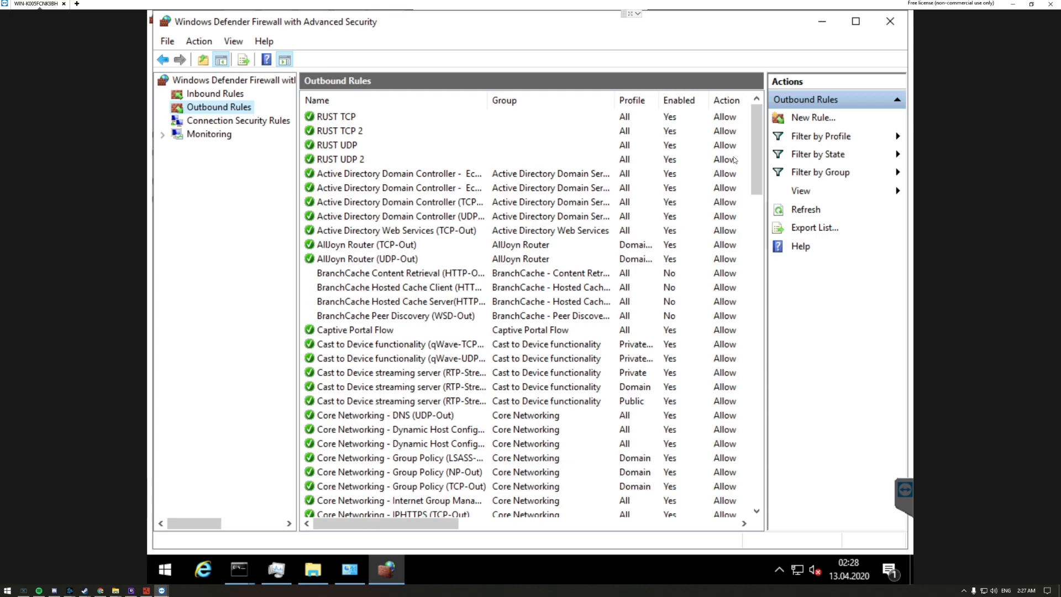
left_click(813, 117)
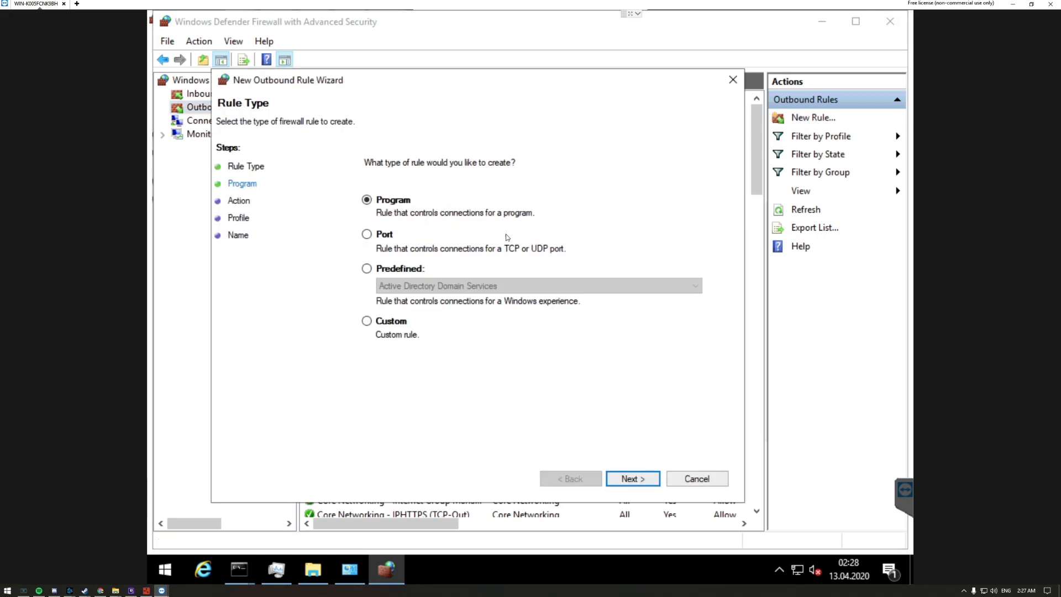
left_click(632, 478)
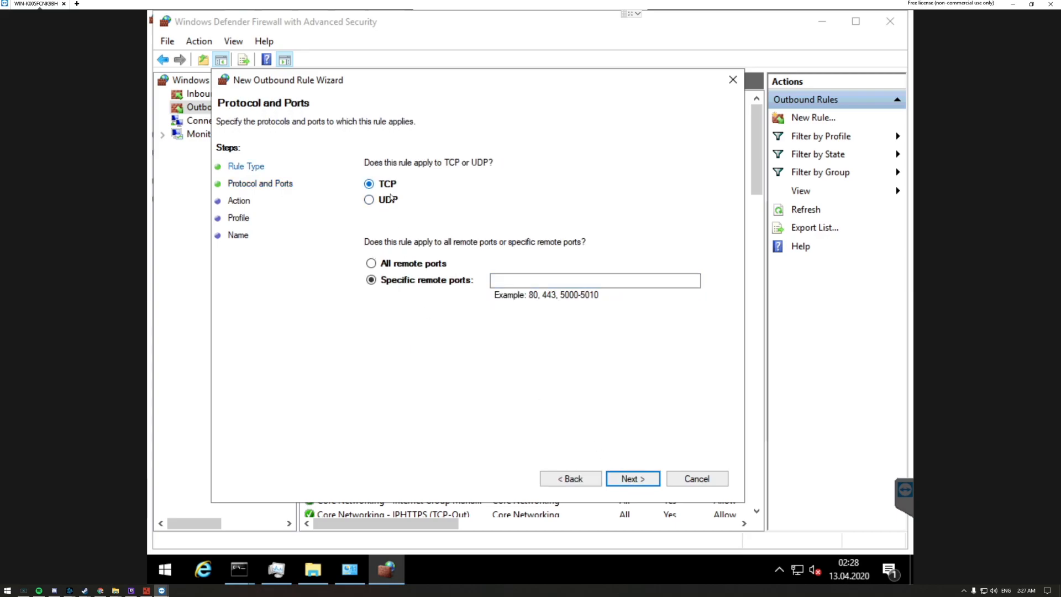
type("28033-28034")
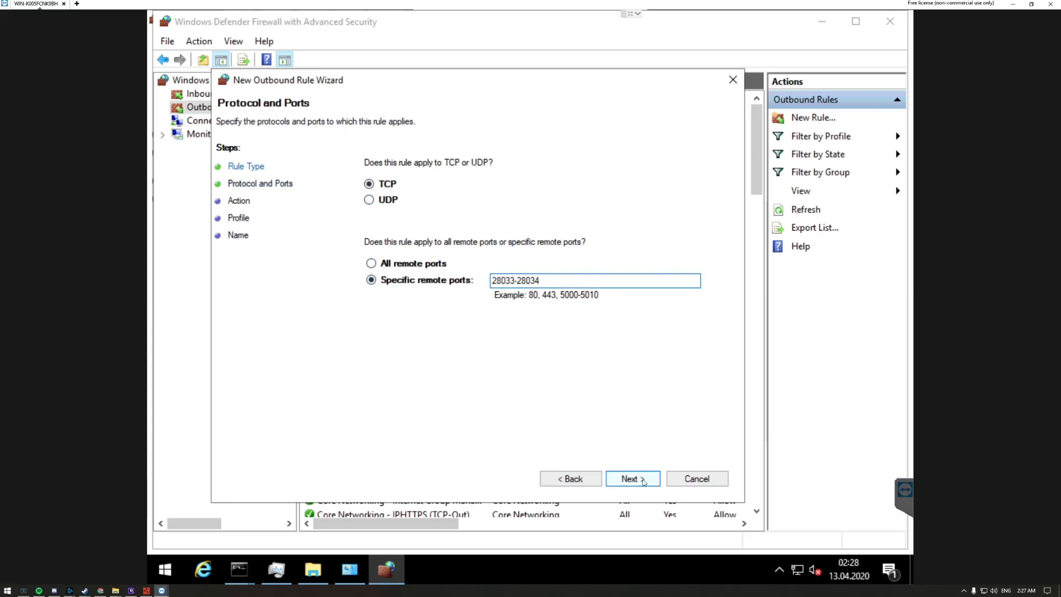
Step: Allow the connection on all profiles and name the rule Rust YouTube TCP
left_click(632, 479)
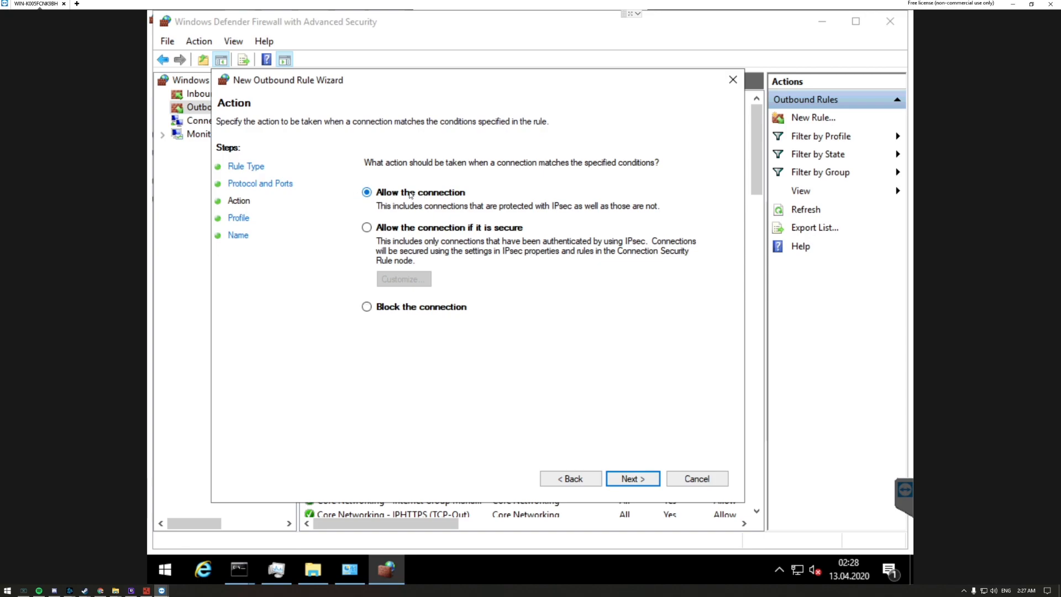
left_click(632, 478)
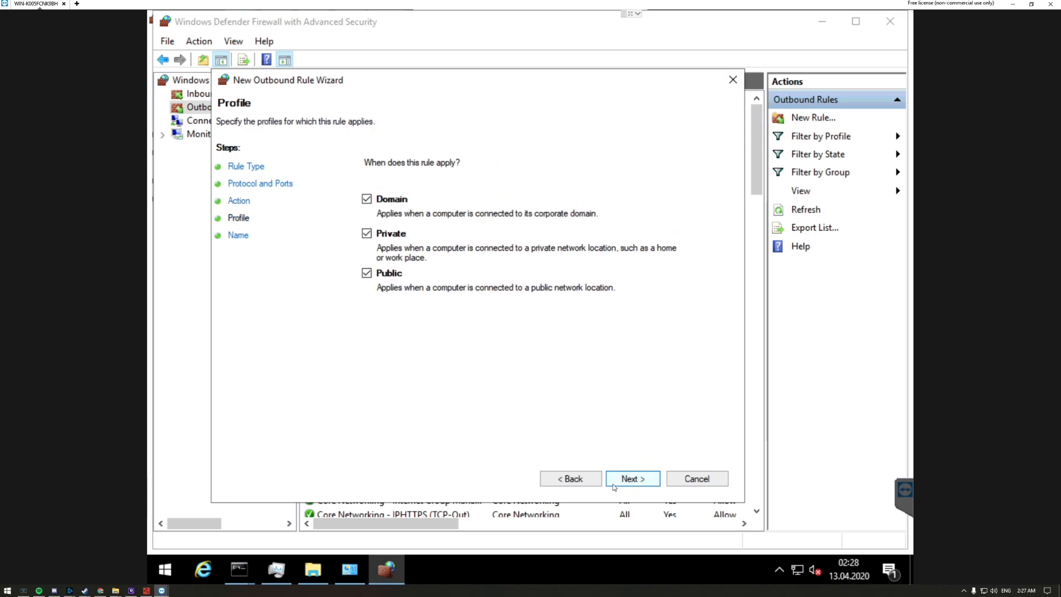
left_click(632, 478)
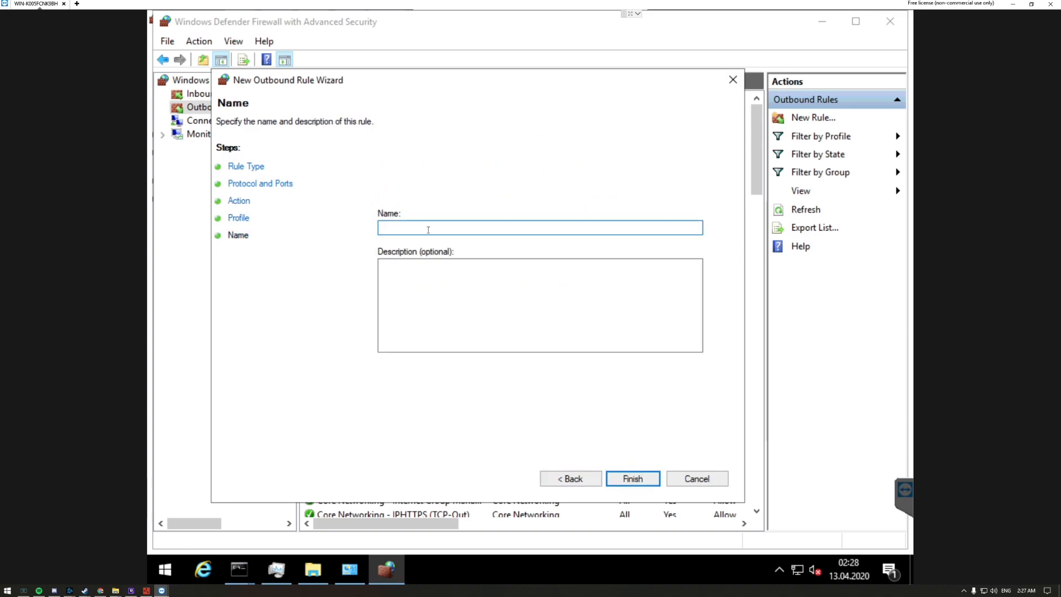
type("Rust YouTube TCP")
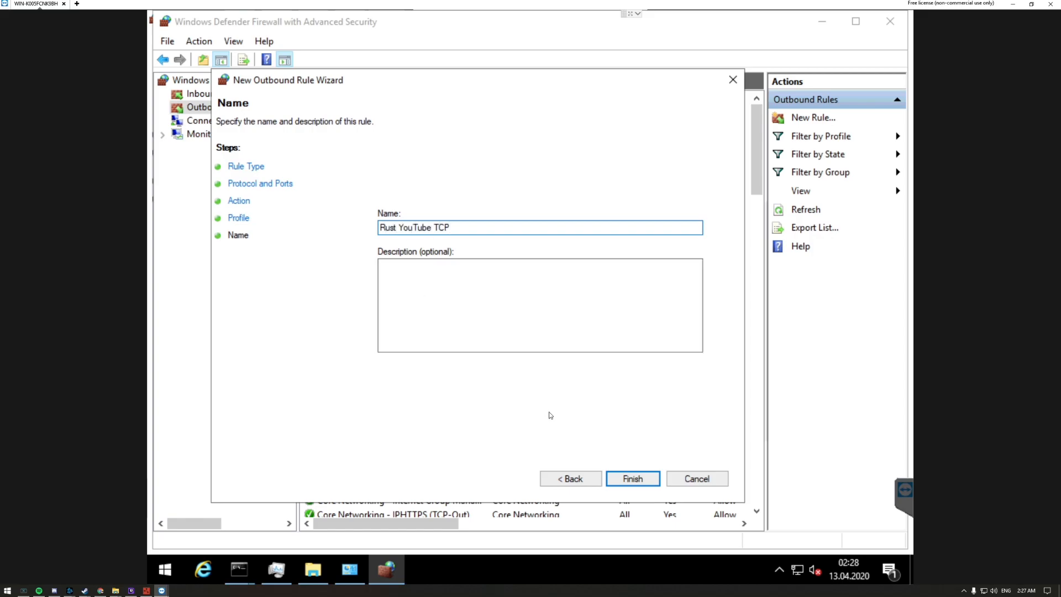
left_click(633, 478)
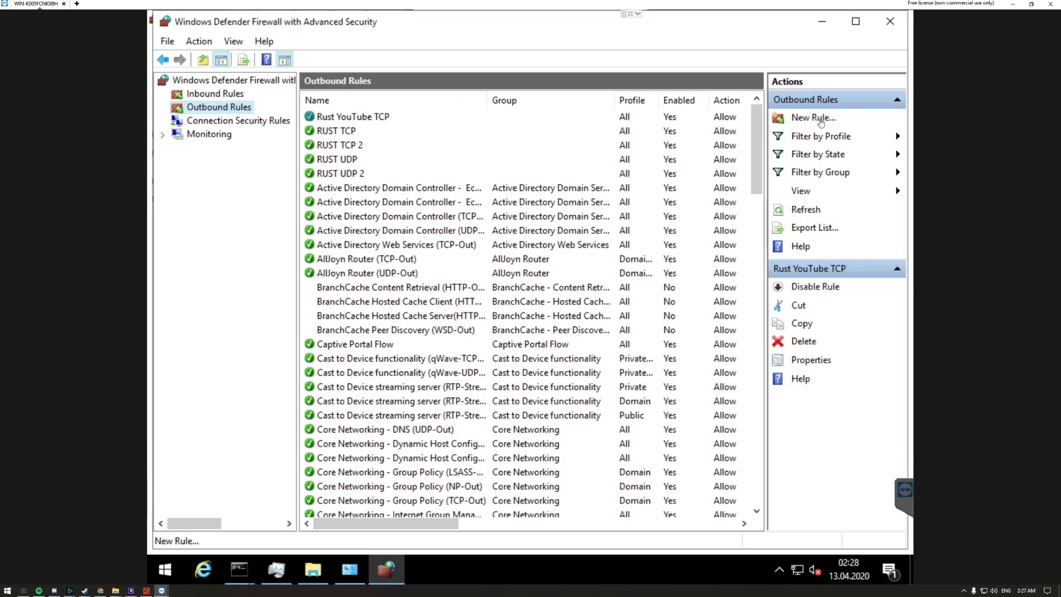
Step: Start another port-based outbound rule for UDP
left_click(813, 117)
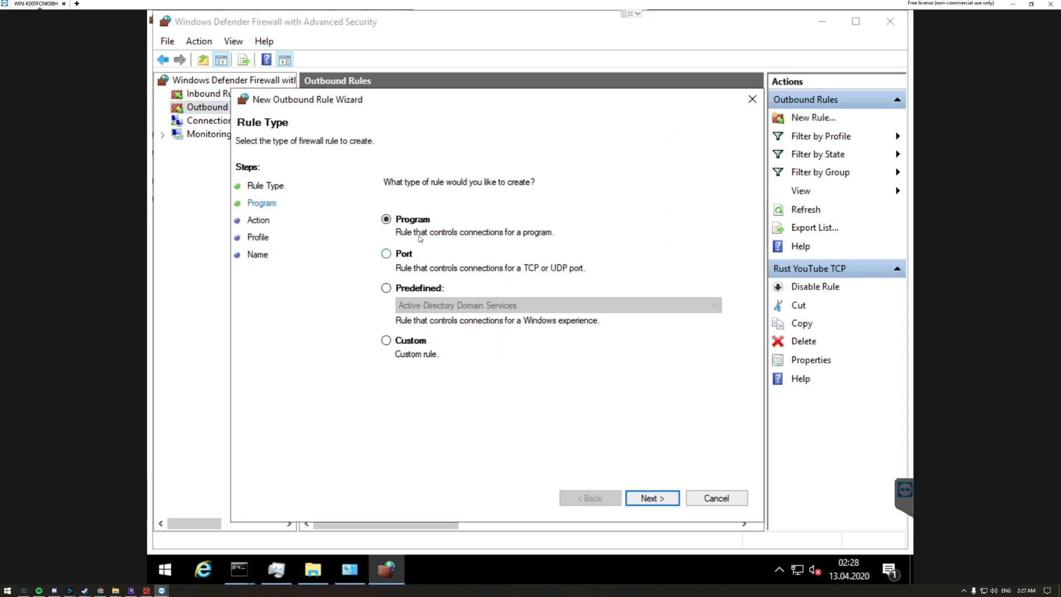
left_click(386, 254)
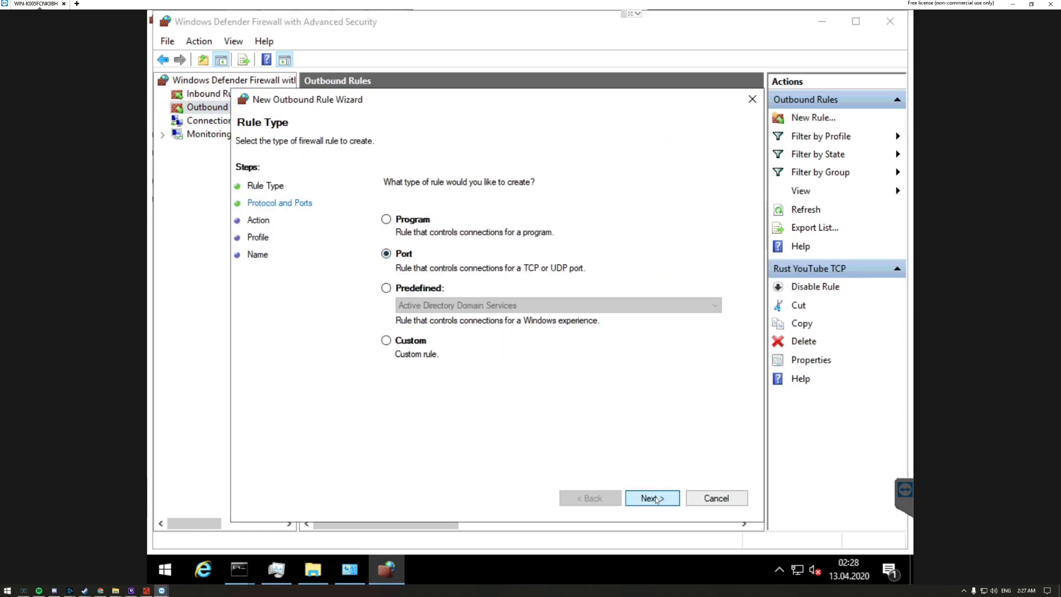
left_click(652, 498)
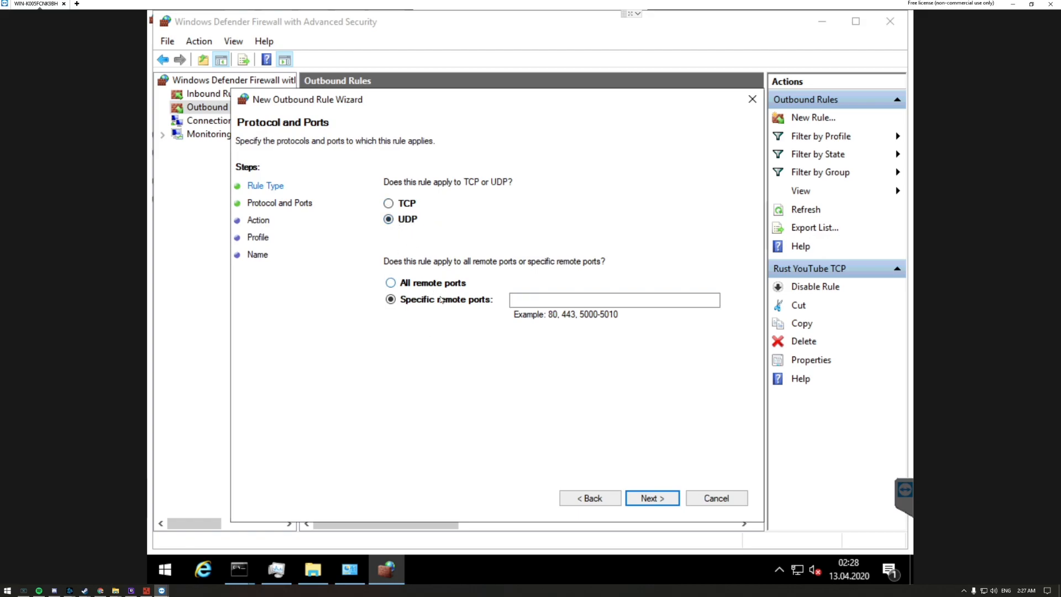
left_click(652, 498)
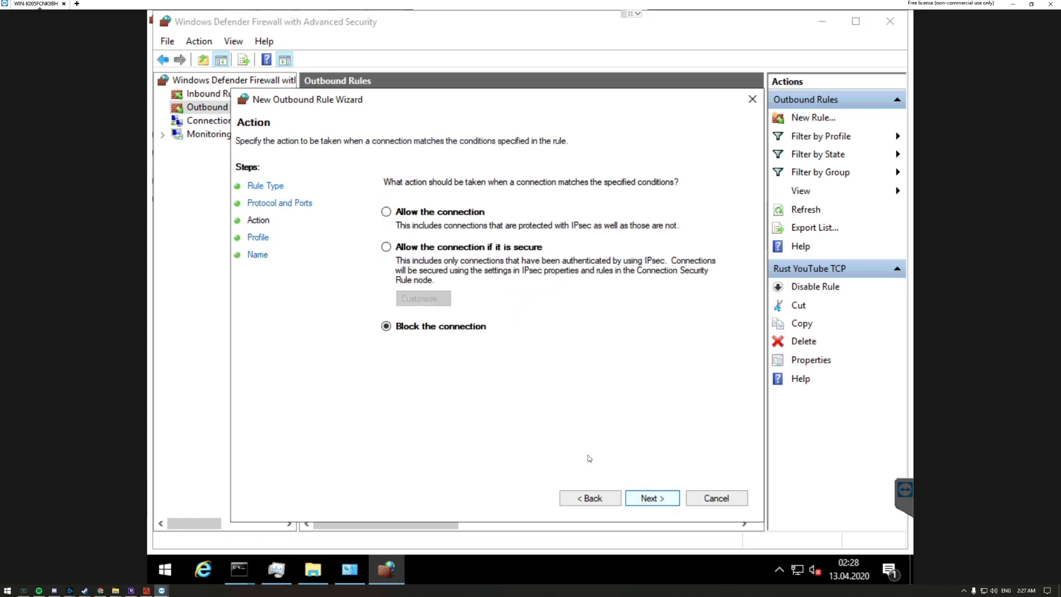
Step: Allow it on all profiles and name the rule Rust YouTube UDP
left_click(652, 498)
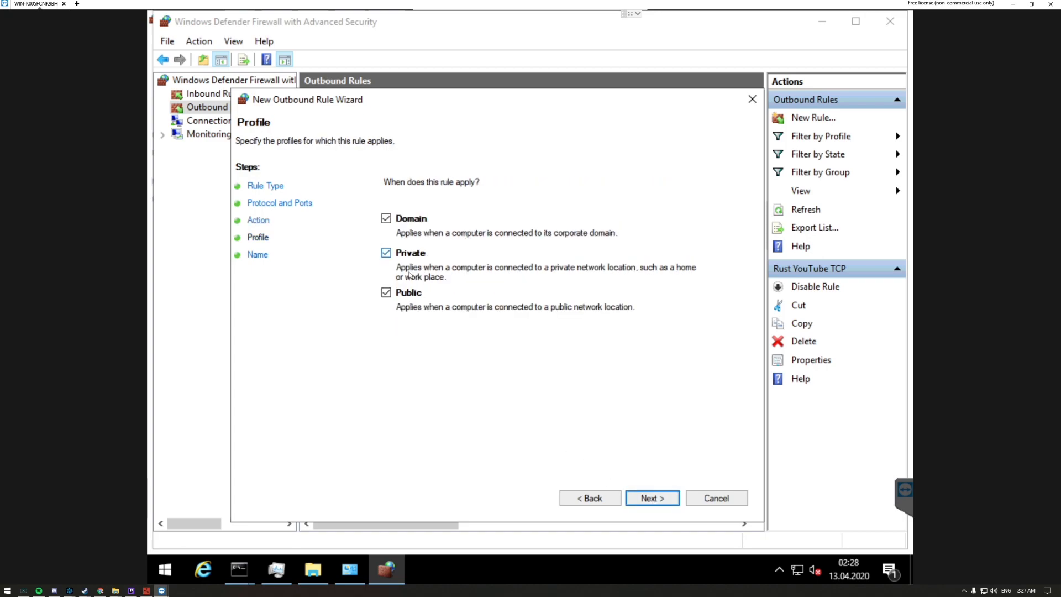
left_click(651, 497)
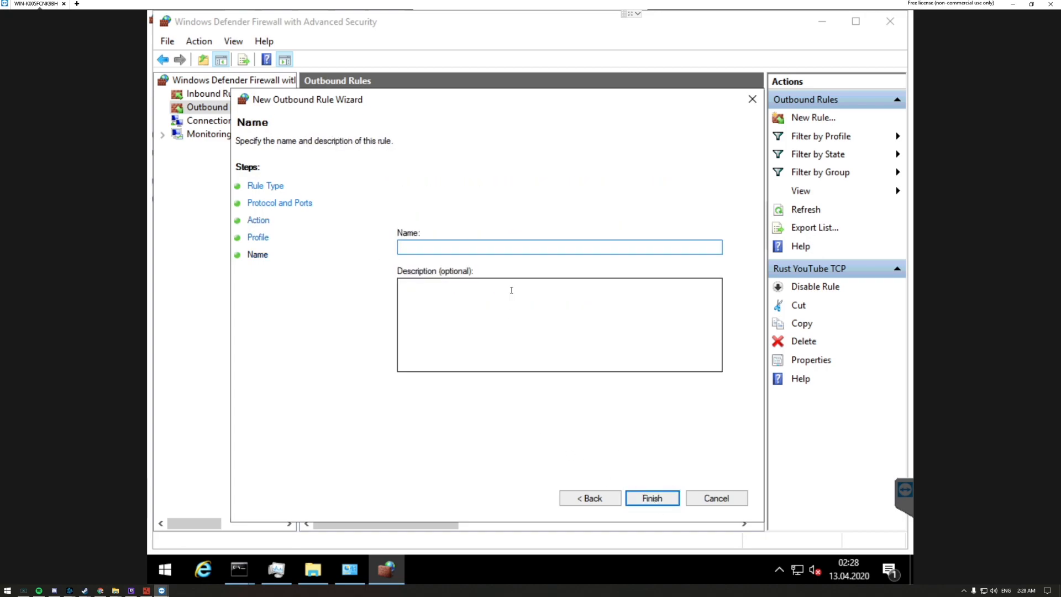
type("Rust")
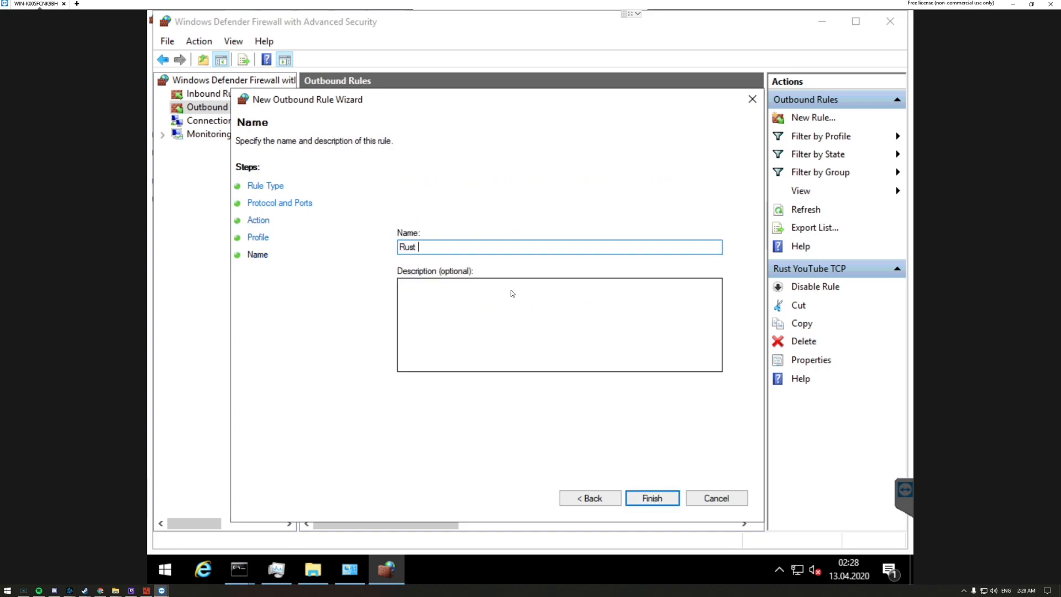
type("YouTube UDP")
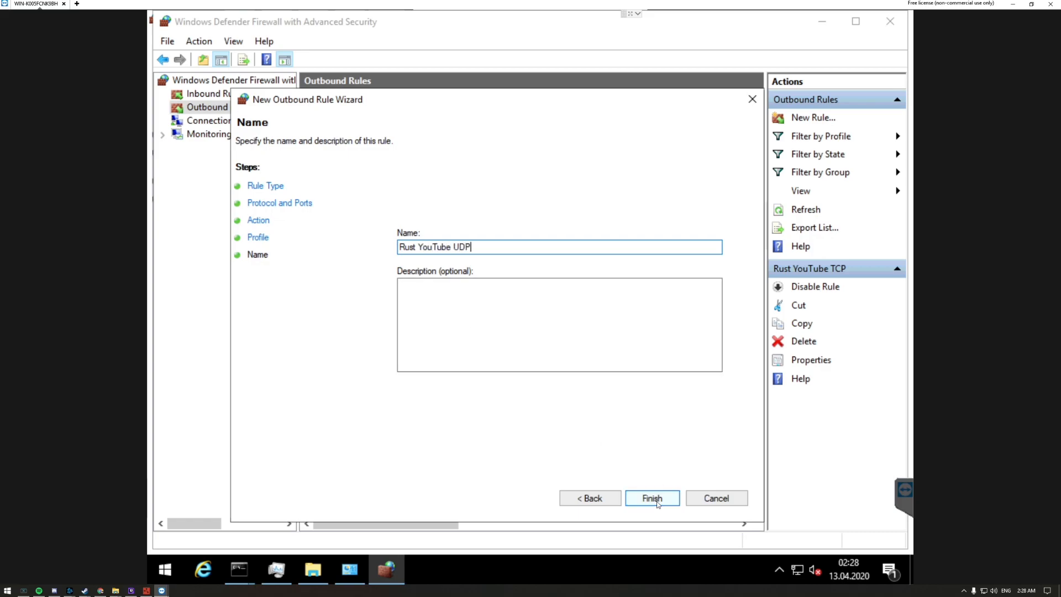
left_click(652, 497)
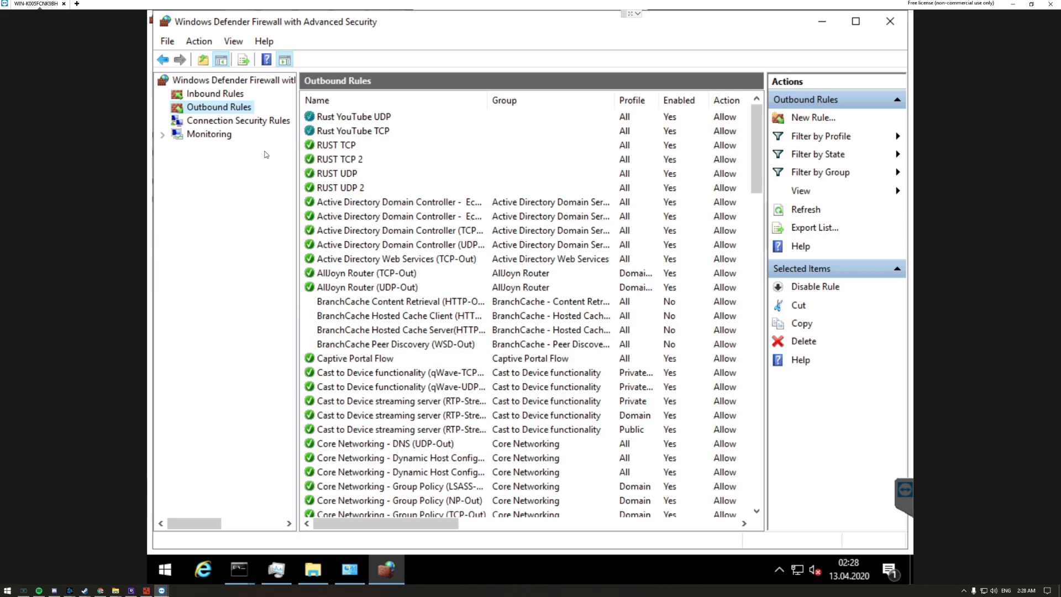
mouse_move(183, 276)
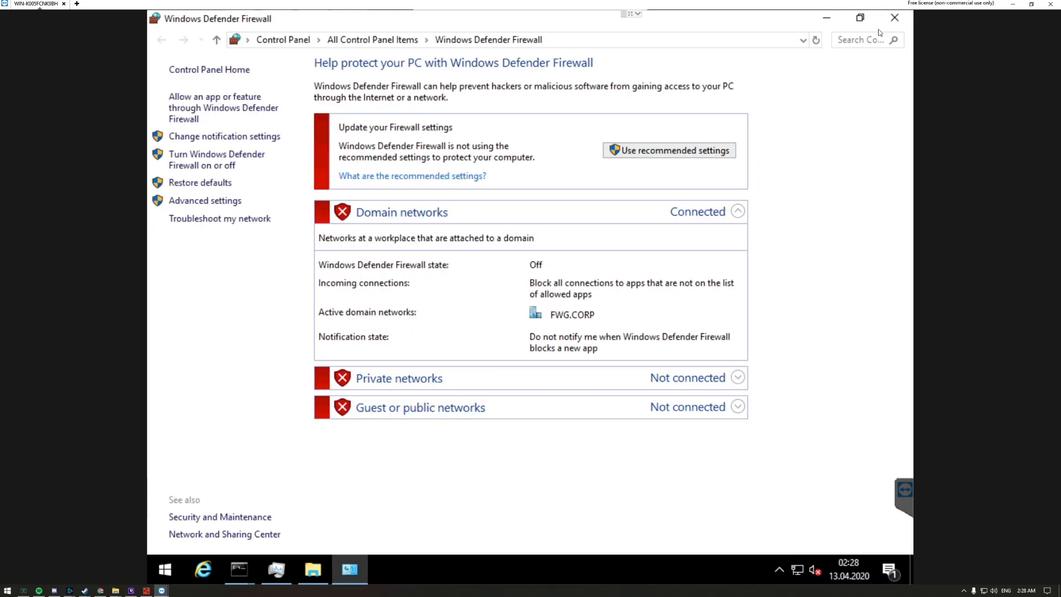
mouse_move(820, 149)
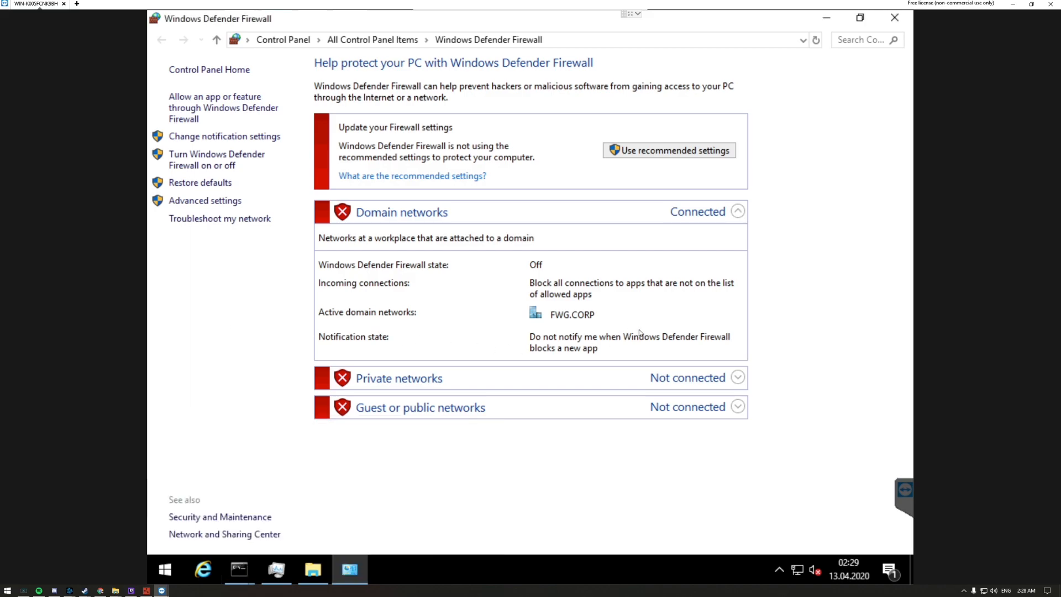
mouse_move(731, 252)
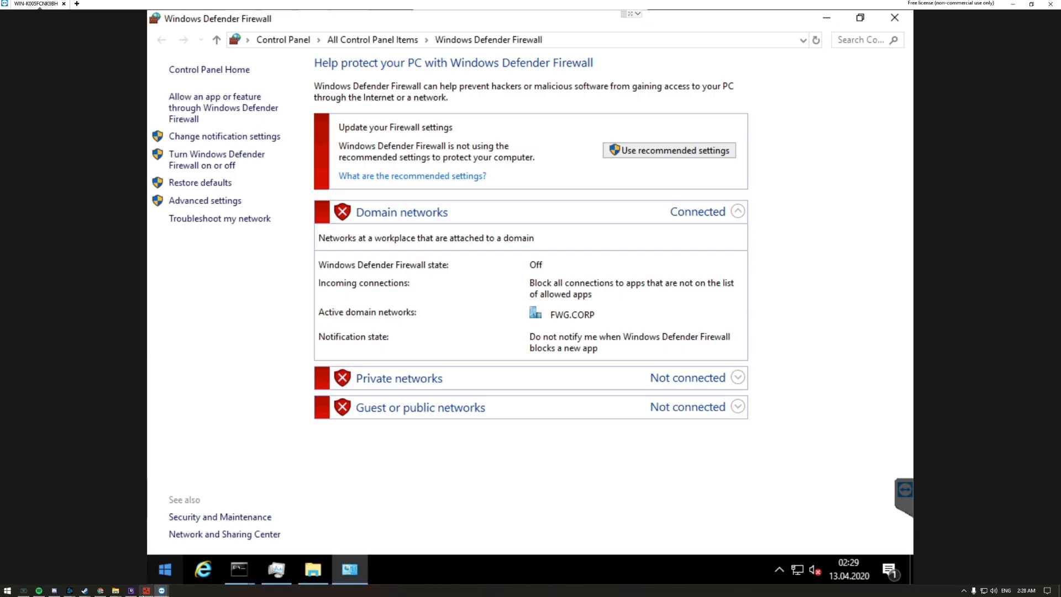
Step: Switch back to the Rust server's start.bat script in Notepad++
left_click(349, 569)
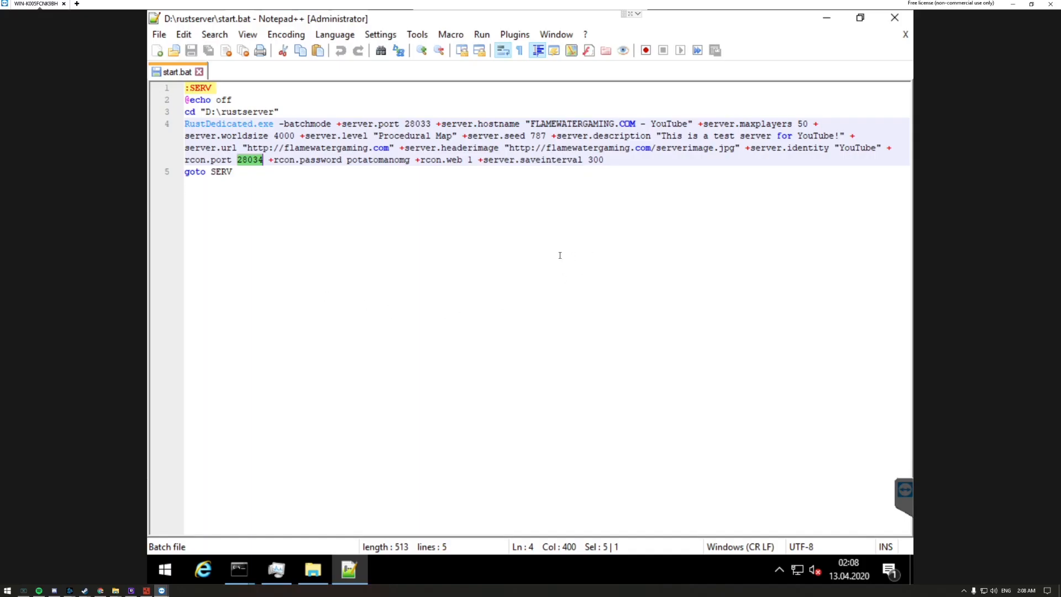